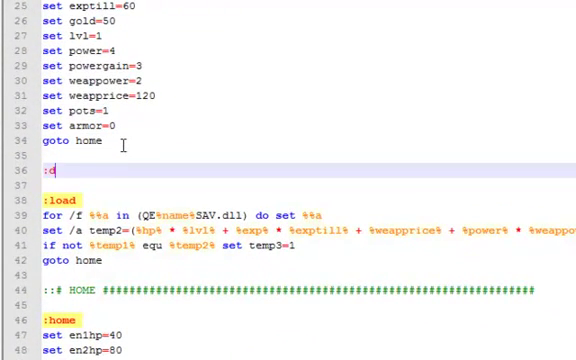
Step: Add the :death label with cls and two echo lines announcing the death
{"action": "type", "text": "eath"}
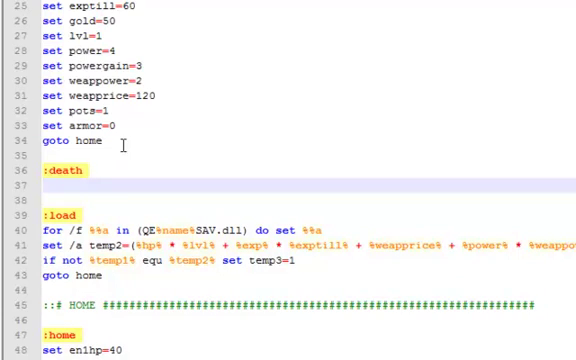
{"action": "type", "text": "cls"}
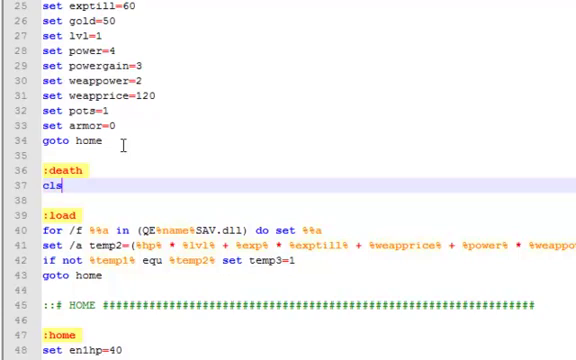
{"action": "type", "text": "echo"}
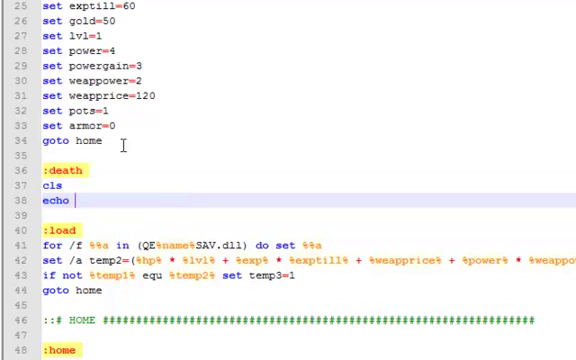
{"action": "type", "text": "You Died"}
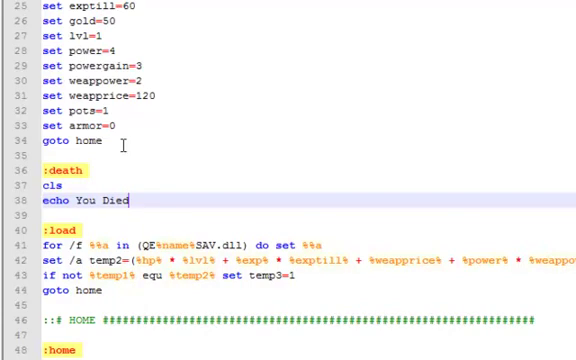
{"action": "type", "text": "!"}
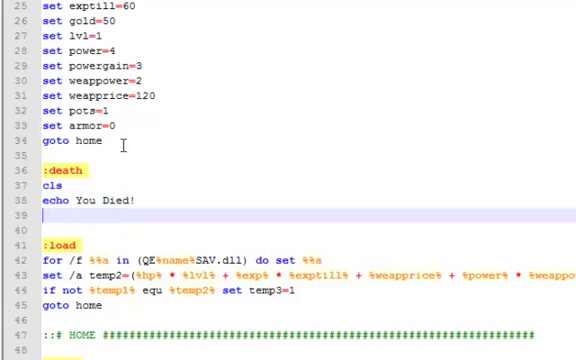
{"action": "type", "text": "echo You"}
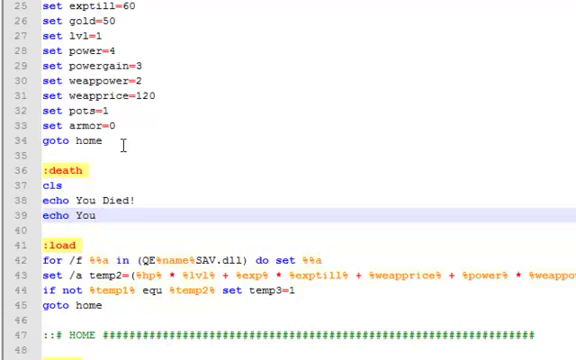
{"action": "type", "text": "lost s"}
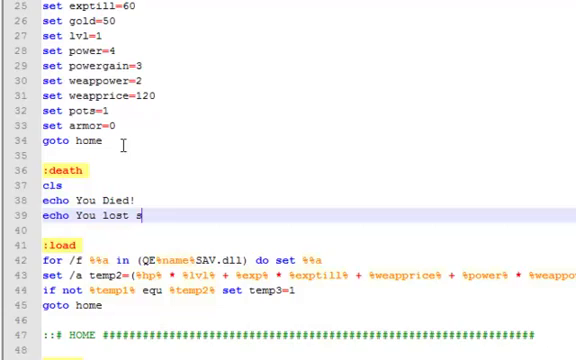
{"action": "type", "text": "ome stu"}
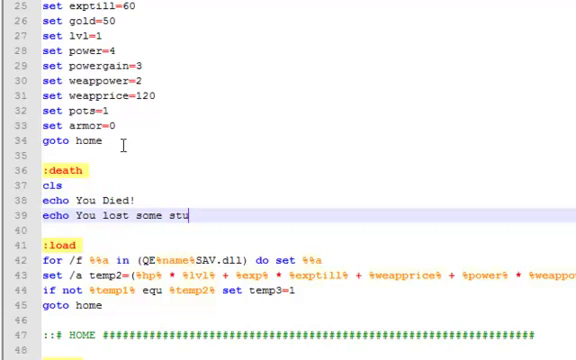
{"action": "type", "text": "ff.."}
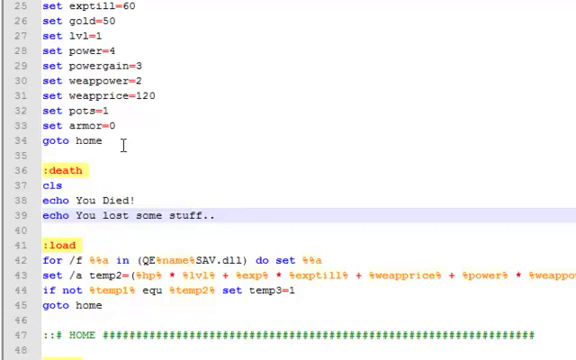
{"action": "type", "text": "."}
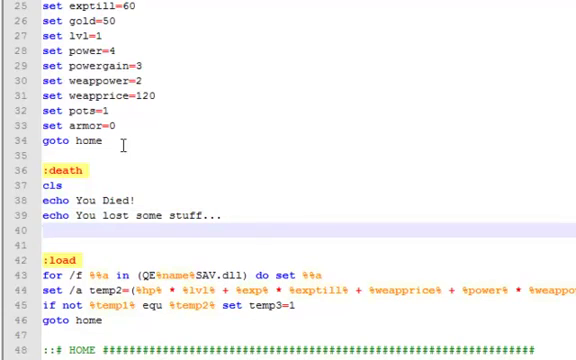
Step: Add a set /a line cutting exp by %exp% * 65/100
{"action": "type", "text": "set /a"}
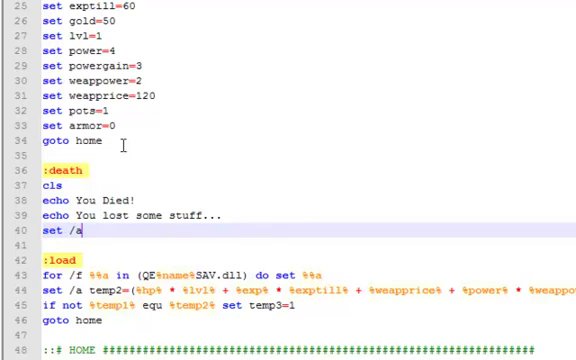
{"action": "type", "text": "exp"}
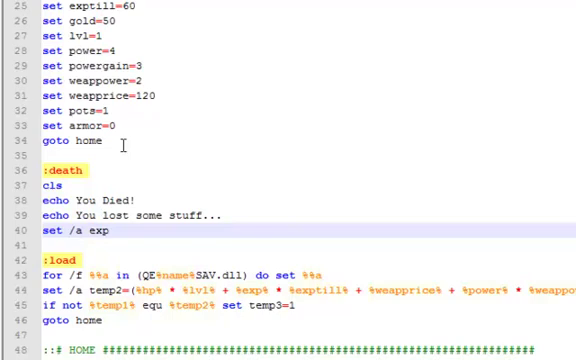
{"action": "type", "text": "=%"}
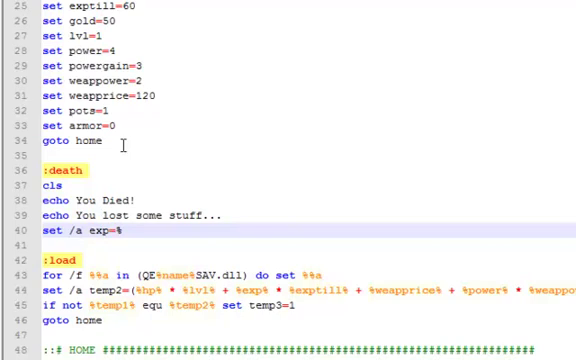
{"action": "type", "text": "exp%"}
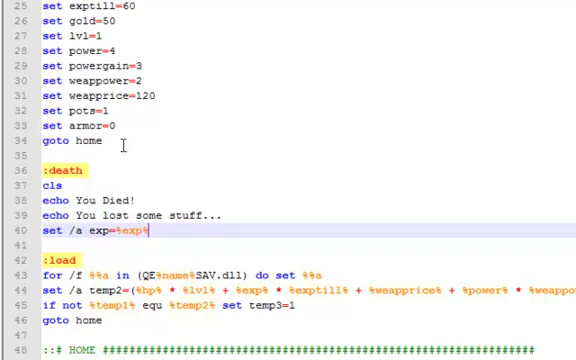
{"action": "type", "text": "- ("}
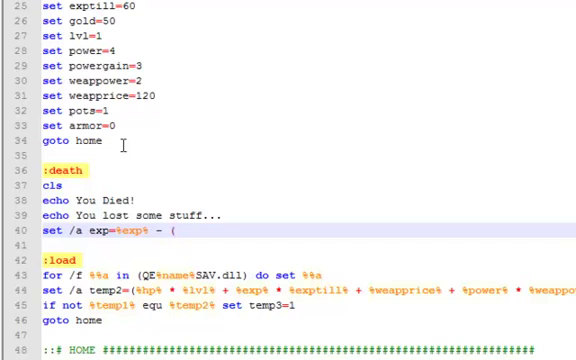
{"action": "type", "text": "("}
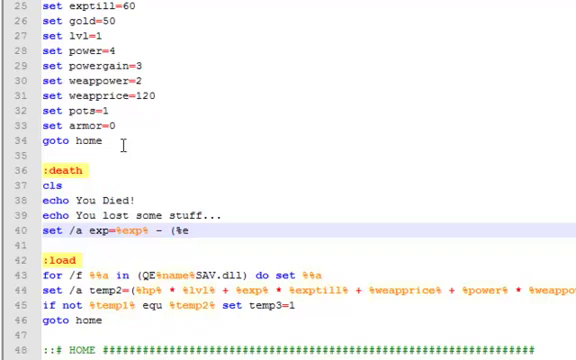
{"action": "type", "text": "%exp%"}
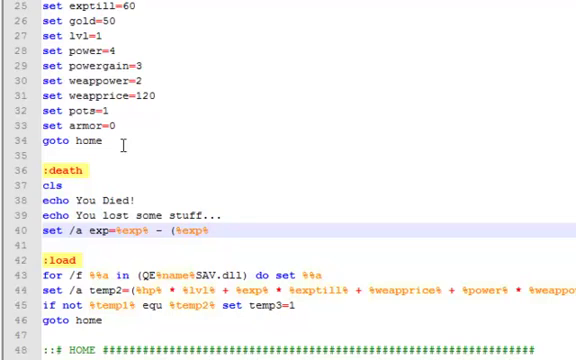
{"action": "type", "text": "*"}
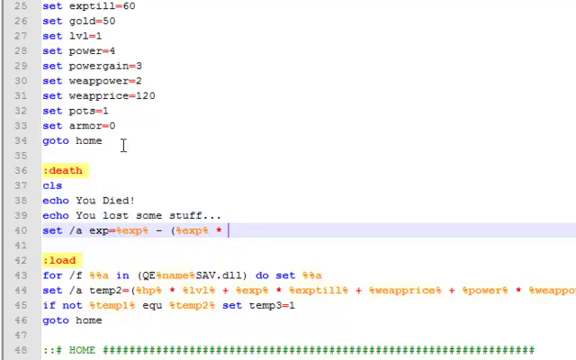
{"action": "type", "text": "65/"}
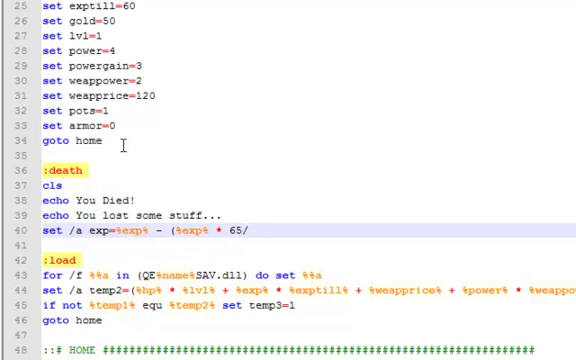
{"action": "type", "text": "/100"}
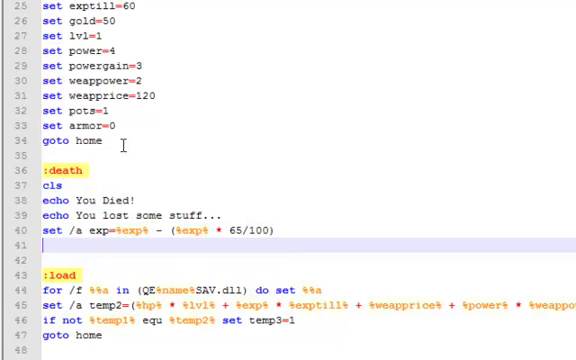
Step: Add set hp=1 and a pause line to the death section
{"action": "type", "text": "set"}
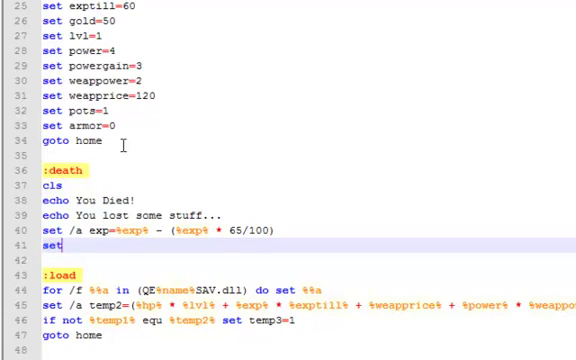
{"action": "type", "text": "hp"}
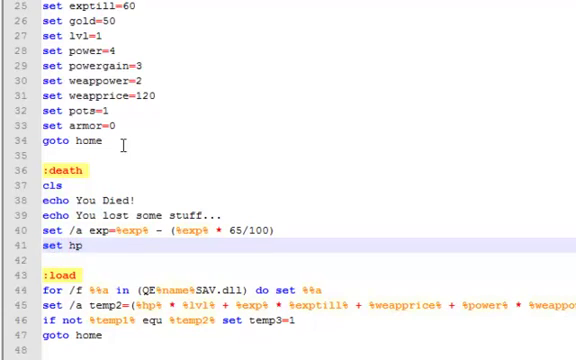
{"action": "type", "text": "=1"}
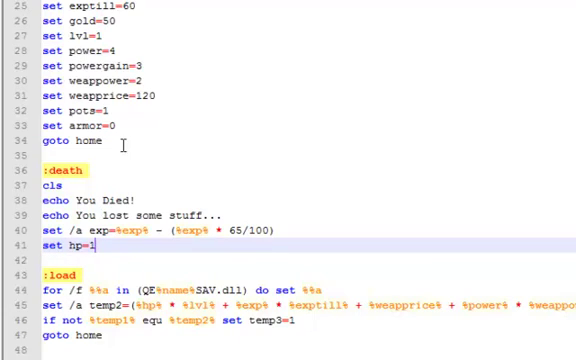
{"action": "type", "text": "pause"}
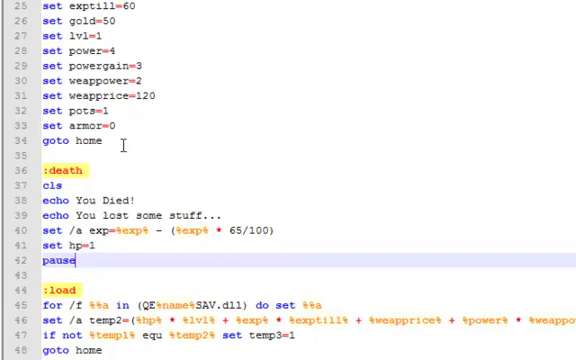
Step: Make the death pause silent with >nul and add a goto home line
{"action": "type", "text": ">nul"}
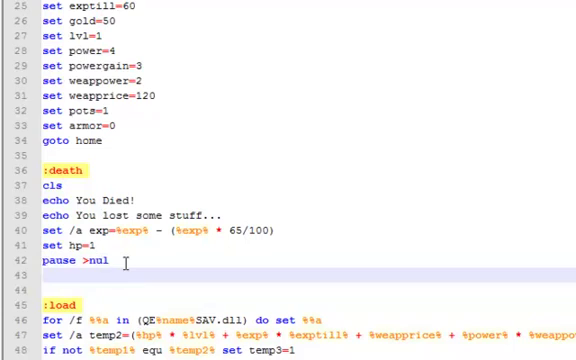
{"action": "type", "text": "goto home"}
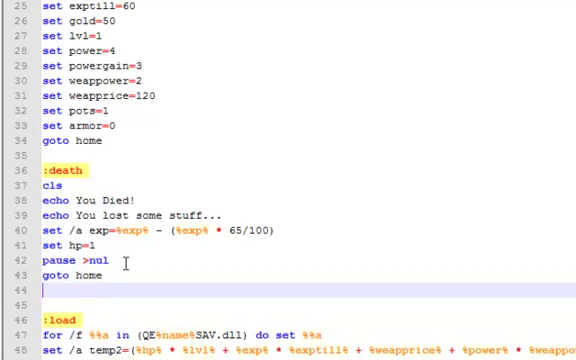
{"action": "type", "text": ":"}
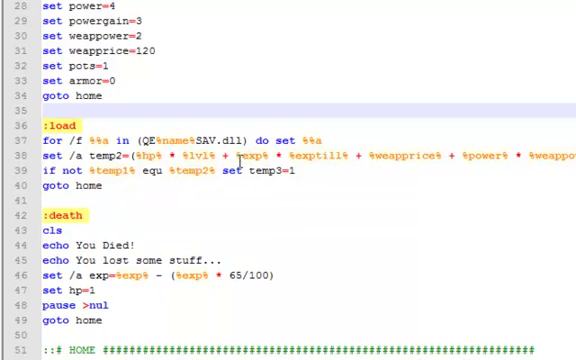
Step: Scroll down the script while relocating the death block below the load section
{"action": "scroll", "scroll_direction": "down", "scroll_amount": 3}
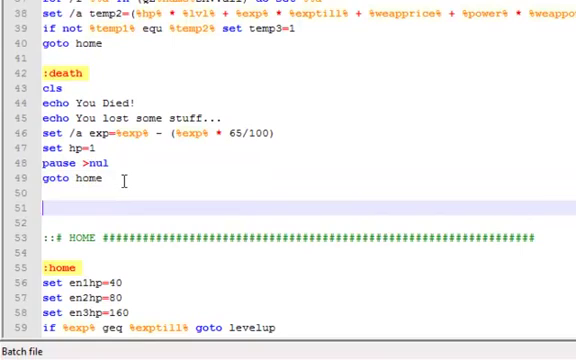
Step: Add the :runaway label with cls and echo You successfuly ran away!
{"action": "type", "text": ":run"}
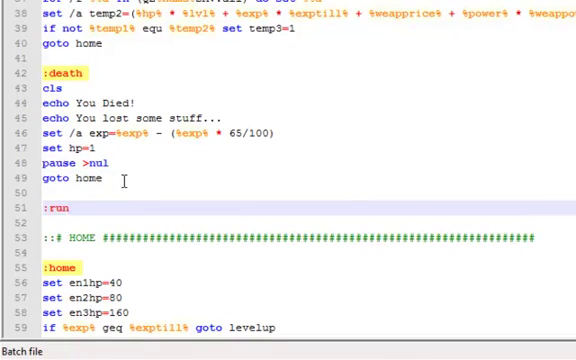
{"action": "type", "text": "away"}
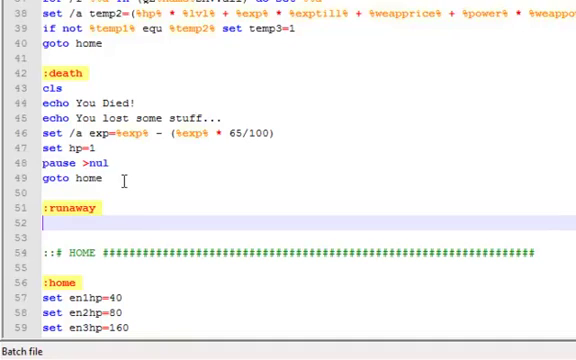
{"action": "type", "text": "cls"}
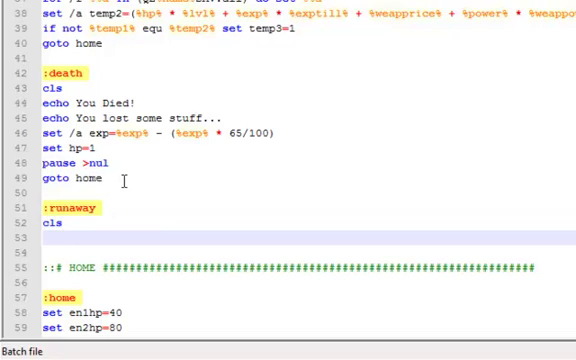
{"action": "type", "text": "echo"}
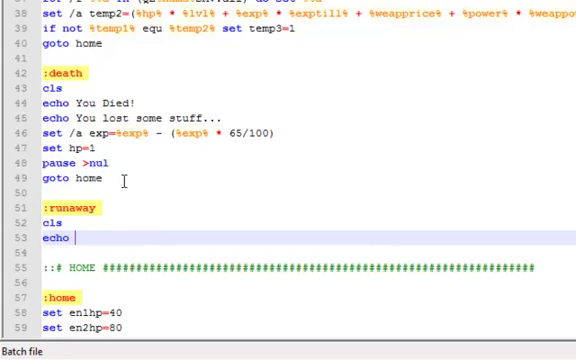
{"action": "type", "text": "You sus"}
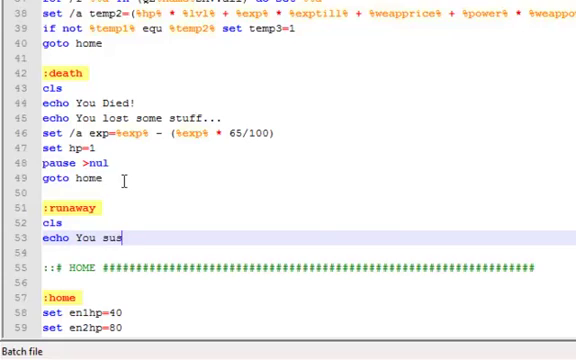
{"action": "type", "text": "s"}
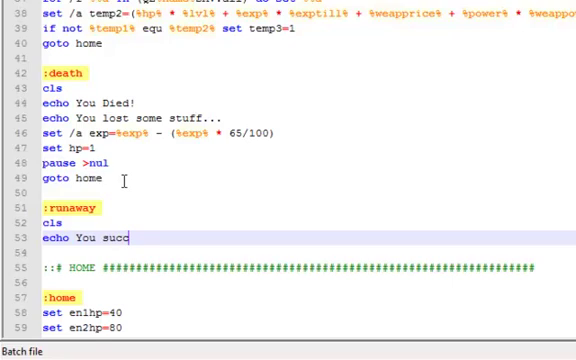
{"action": "type", "text": "ess"}
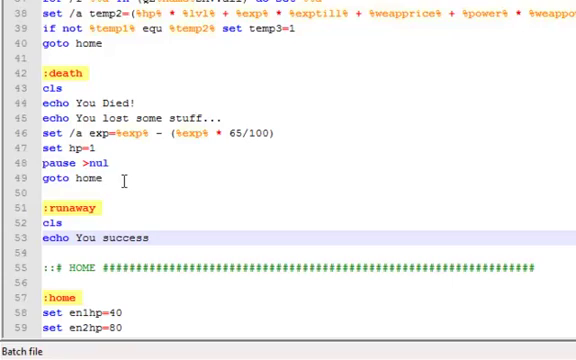
{"action": "type", "text": "fu"}
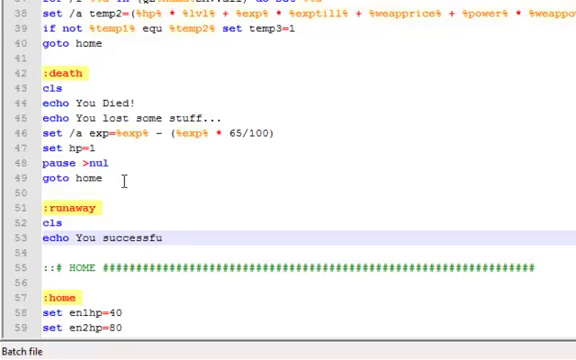
{"action": "type", "text": "y"}
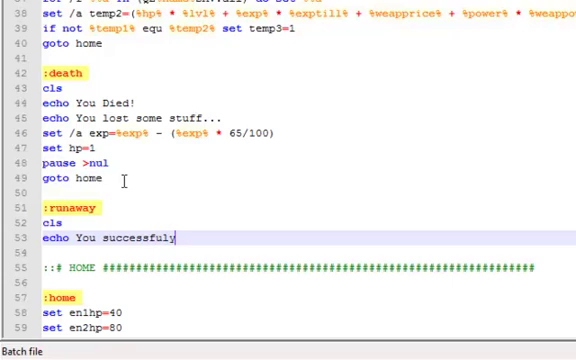
{"action": "type", "text": "ran"}
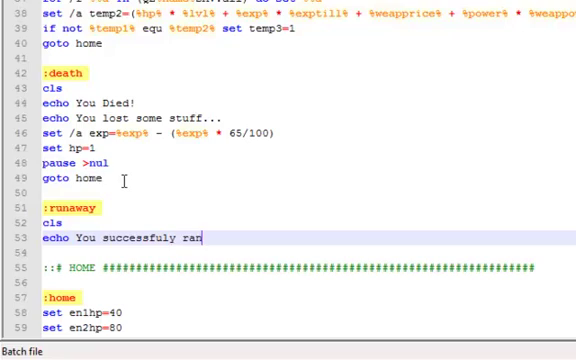
{"action": "type", "text": "away"}
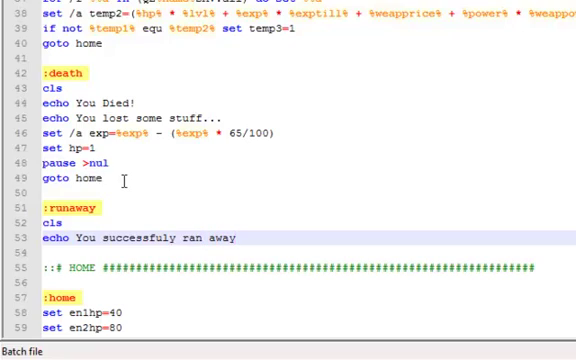
{"action": "type", "text": "!"}
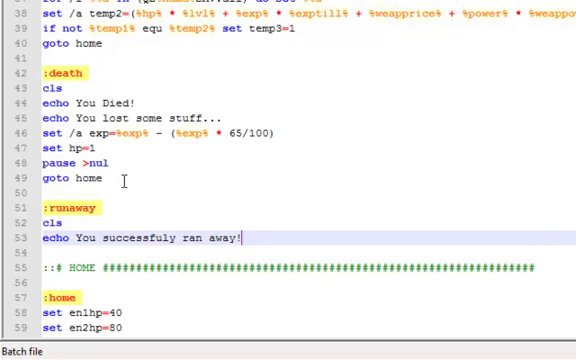
{"action": "key", "text": "enter"}
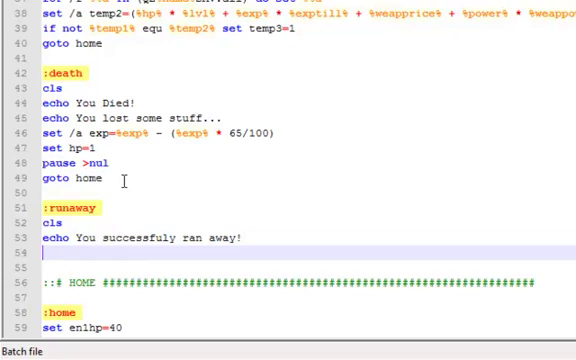
Step: Add set hp=1, pause >nul and goto home under the escape message
{"action": "type", "text": "set"}
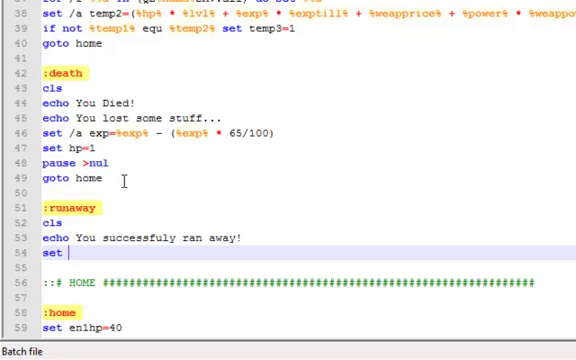
{"action": "type", "text": "hp=1"}
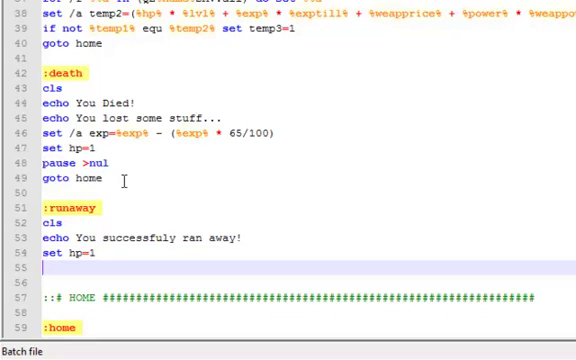
{"action": "type", "text": "pause"}
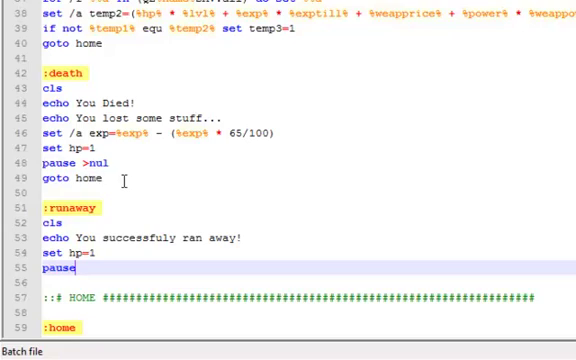
{"action": "type", "text": ">nul"}
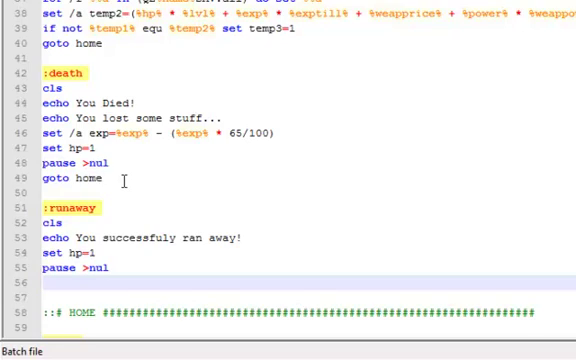
{"action": "type", "text": "goto h"}
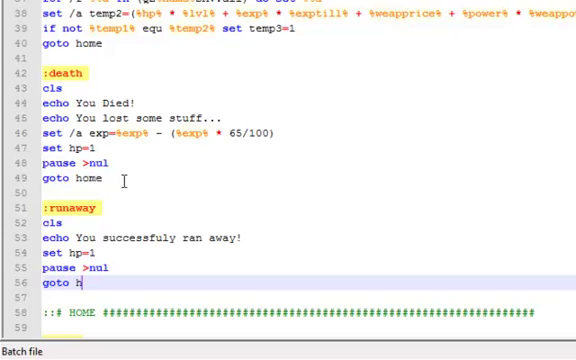
{"action": "type", "text": "ome"}
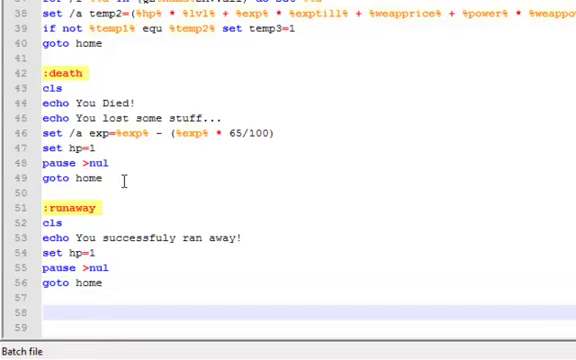
Step: Type the :levelup label on the empty line above the HOME comment
{"action": "scroll", "scroll_direction": "down", "scroll_amount": 3}
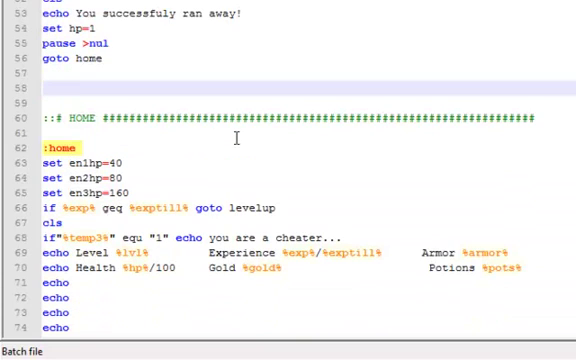
{"action": "type", "text": ":"}
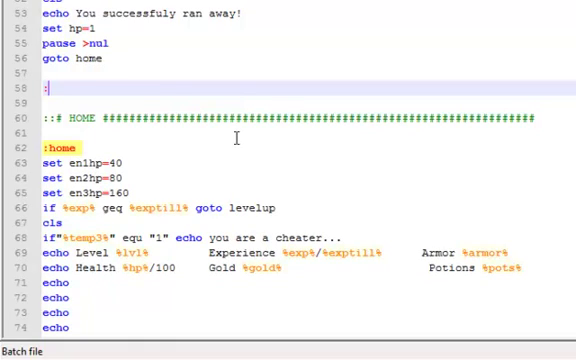
{"action": "type", "text": "1"}
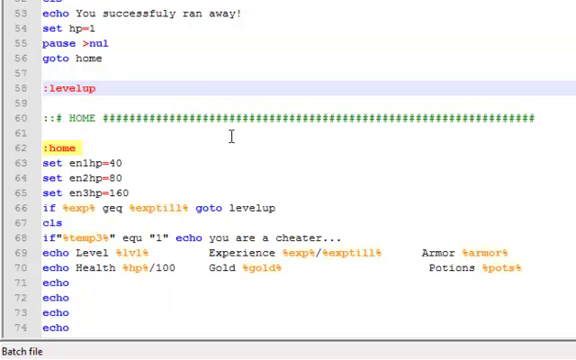
{"action": "double_click", "coordinate": [255, 208]}
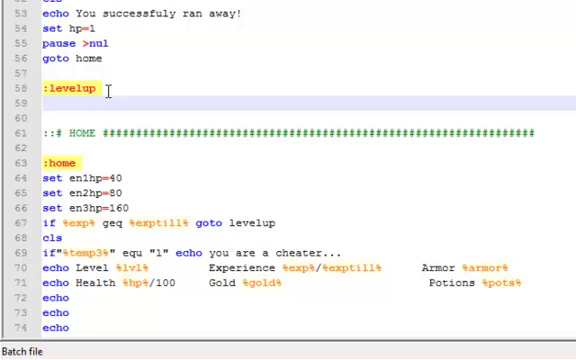
Step: Under :levelup add cls, echo Congrats! LEVEL UP!, pause >nul, and begin a set line
{"action": "type", "text": "cls"}
{"action": "type", "text": "e"}
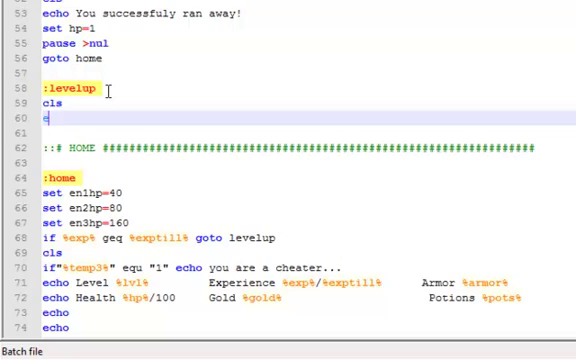
{"action": "type", "text": "cho"}
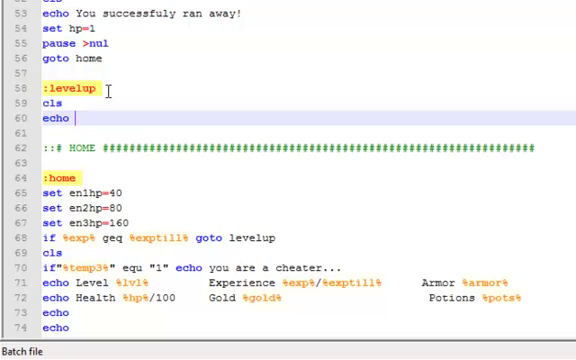
{"action": "type", "text": "Conga"}
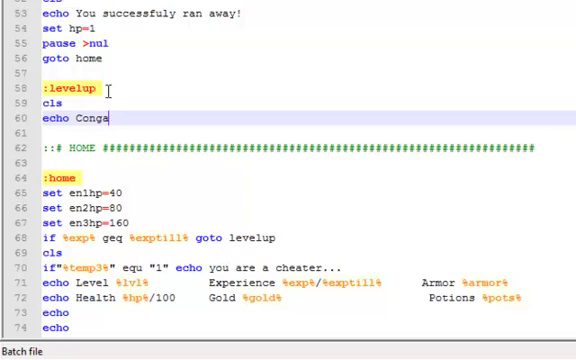
{"action": "type", "text": "rats"}
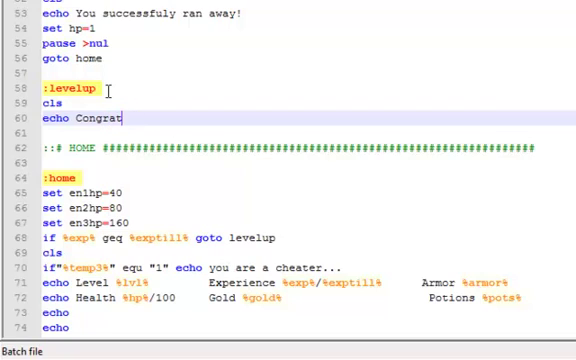
{"action": "type", "text": "s"}
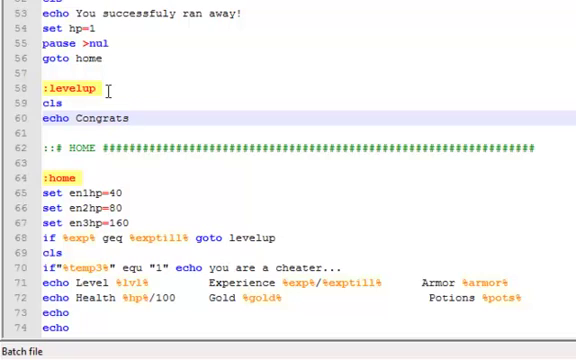
{"action": "type", "text": "!"}
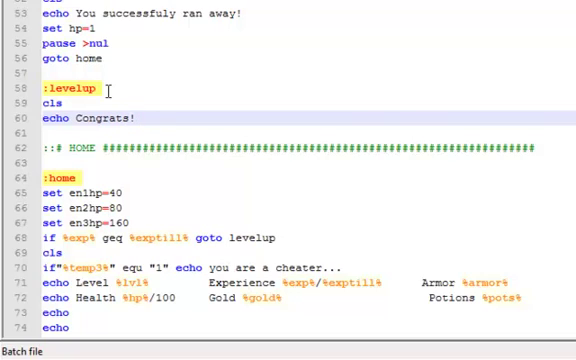
{"action": "type", "text": "LEVEL UP!"}
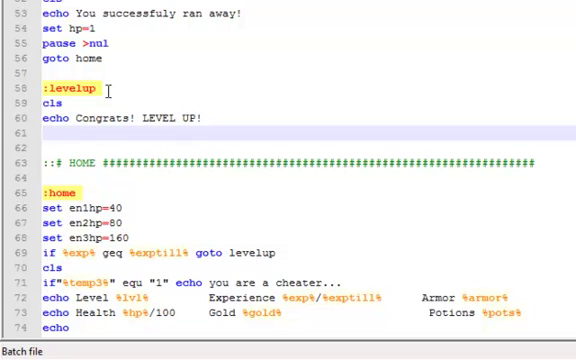
{"action": "type", "text": "pause>"}
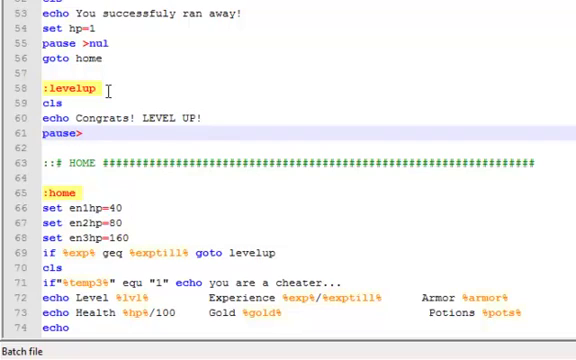
{"action": "left_click", "coordinate": [90, 131]}
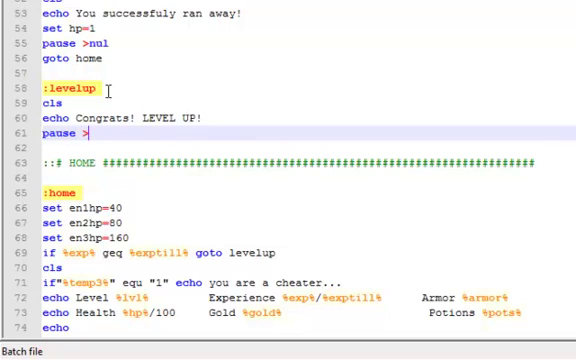
{"action": "type", "text": "nul"}
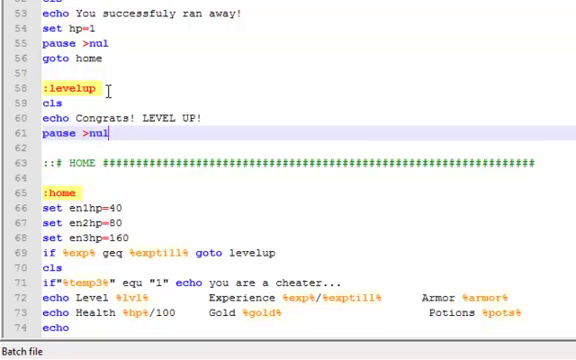
{"action": "type", "text": "set"}
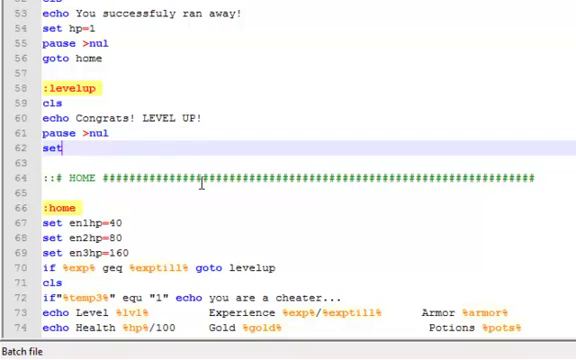
Step: Add 'set /a lvl=%lvl% + 1' and 'set /a exp=%exp% - %exptill%' lines
{"action": "type", "text": "/a"}
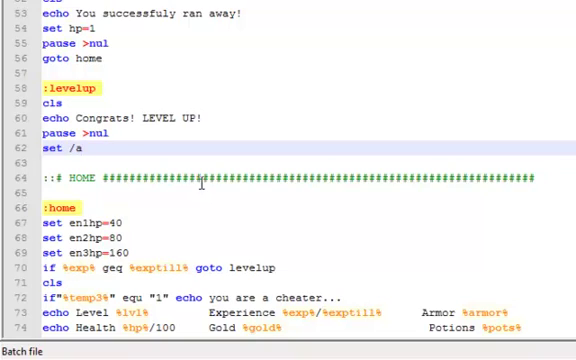
{"action": "type", "text": "lvl"}
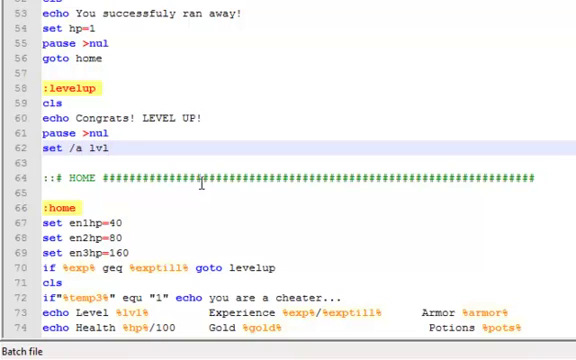
{"action": "type", "text": "=%lvl% + 1"}
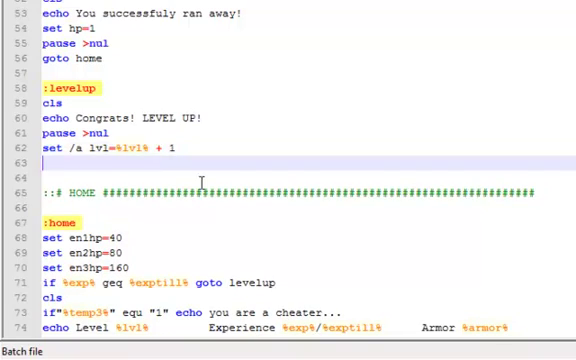
{"action": "type", "text": "set /a"}
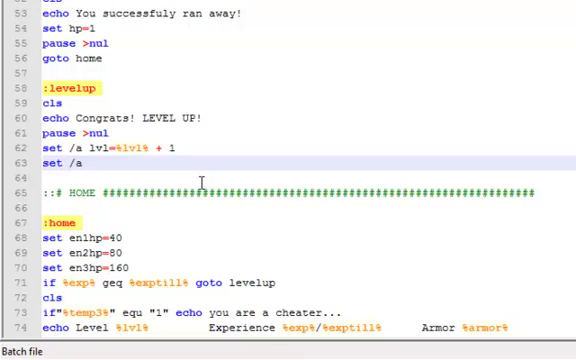
{"action": "type", "text": "exp"}
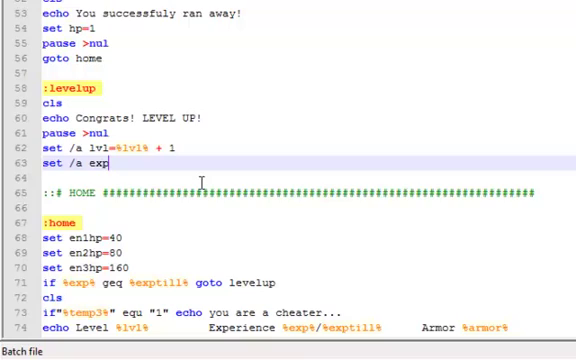
{"action": "type", "text": "="}
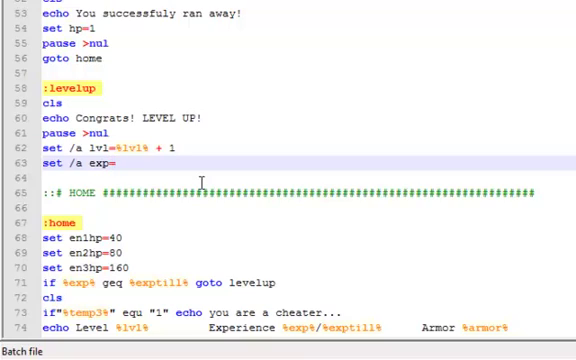
{"action": "type", "text": "%"}
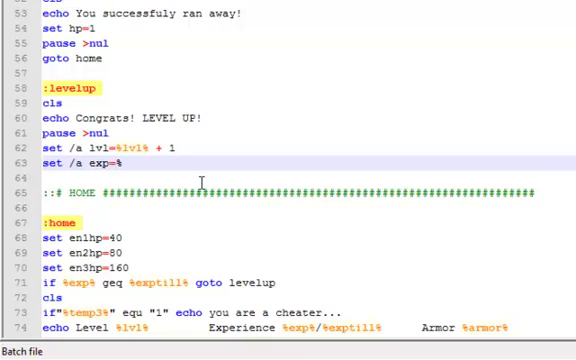
{"action": "type", "text": "exp"}
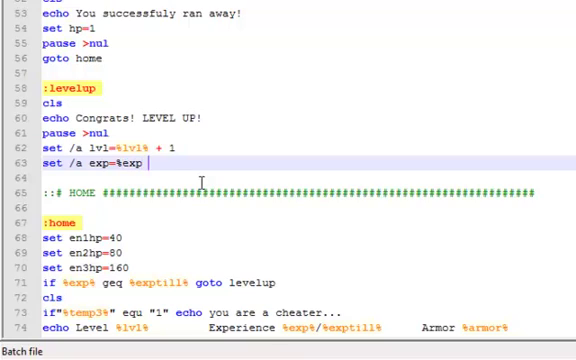
{"action": "type", "text": "- %"}
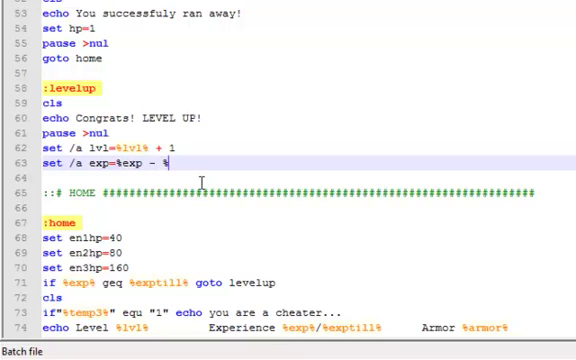
{"action": "type", "text": "exptill%"}
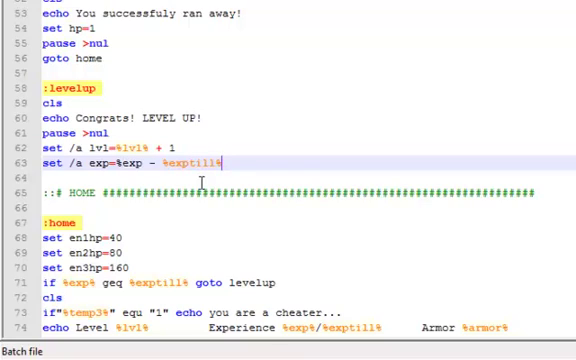
{"action": "type", "text": "*"}
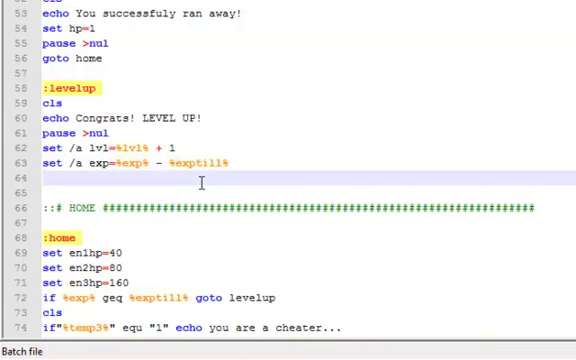
Step: Add 'set /a exptill=%exptill% + %exptill% * 66 / 100', fixing the 100
{"action": "type", "text": "set /"}
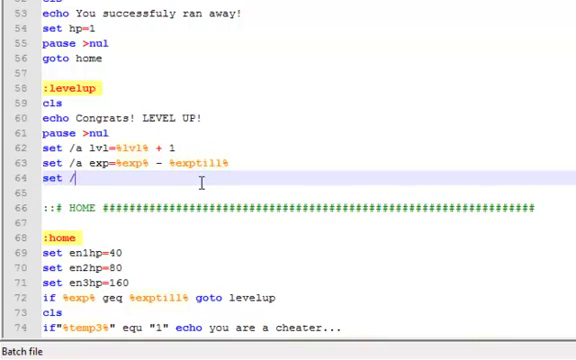
{"action": "type", "text": "a"}
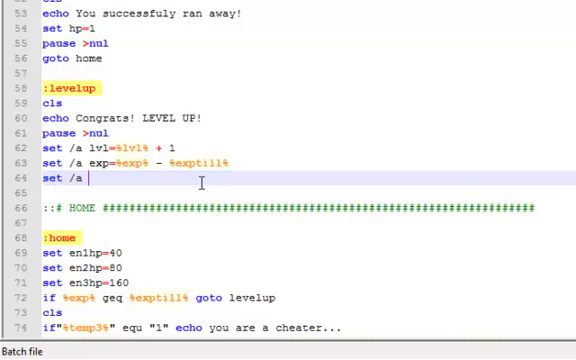
{"action": "type", "text": "expti"}
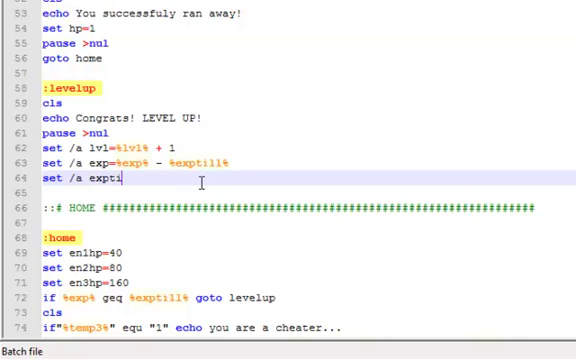
{"action": "type", "text": "ll="}
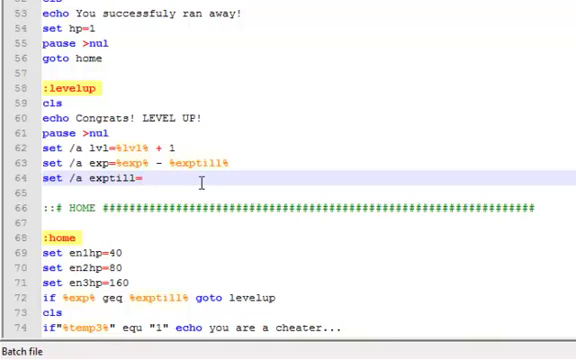
{"action": "type", "text": "%exptill%"}
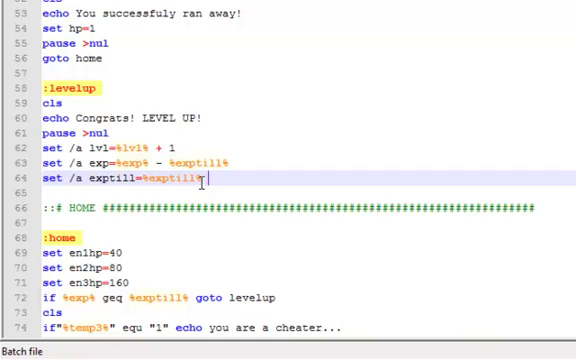
{"action": "type", "text": "+"}
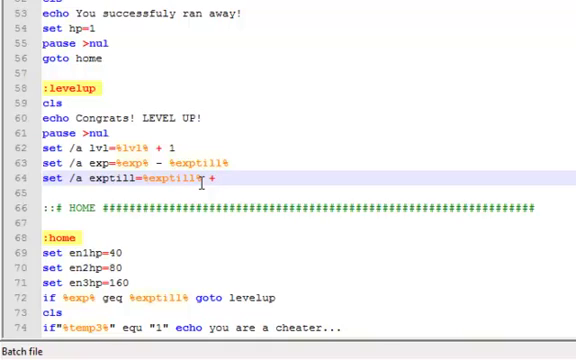
{"action": "type", "text": "%"}
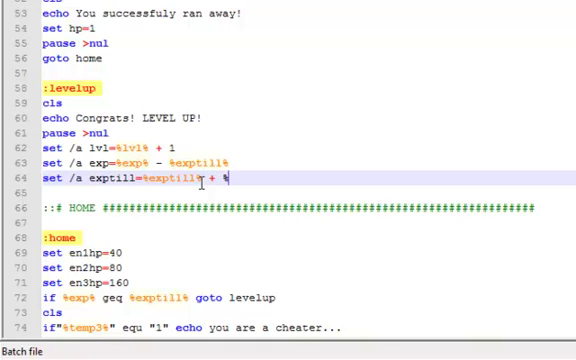
{"action": "type", "text": "exptill% *"}
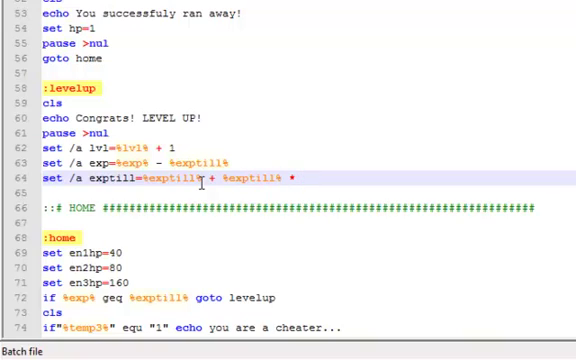
{"action": "type", "text": "66"}
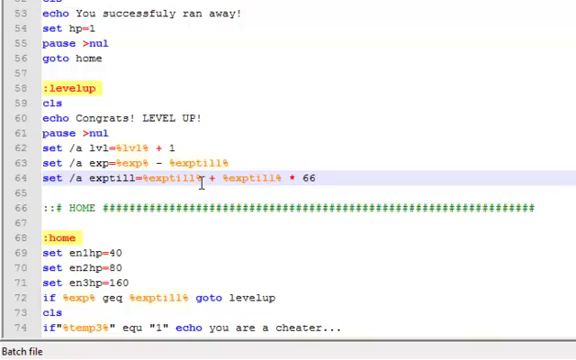
{"action": "type", "text": "/100"}
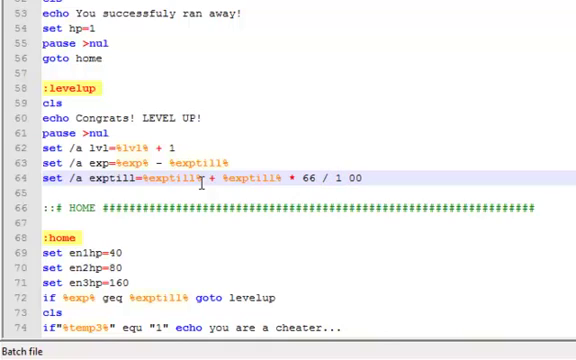
{"action": "type", "text": "0"}
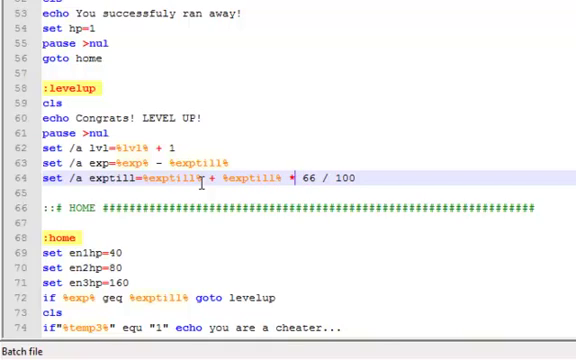
{"action": "left_click", "coordinate": [293, 179]}
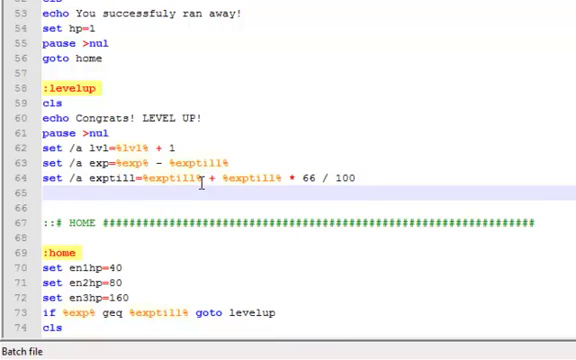
Step: Add a set /a power line adding powergain to %power%
{"action": "type", "text": "set"}
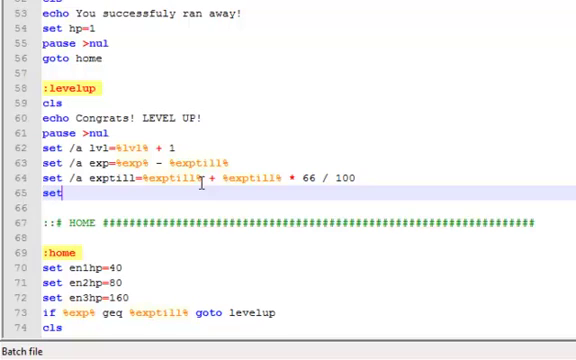
{"action": "type", "text": "/a"}
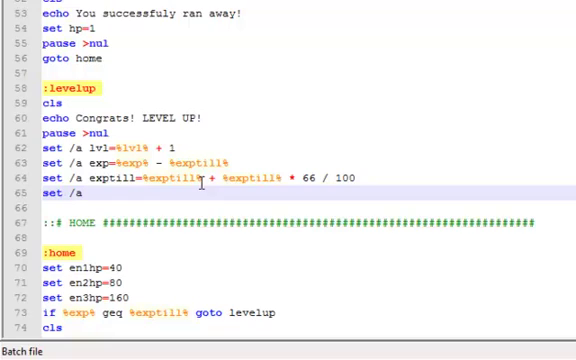
{"action": "type", "text": "po"}
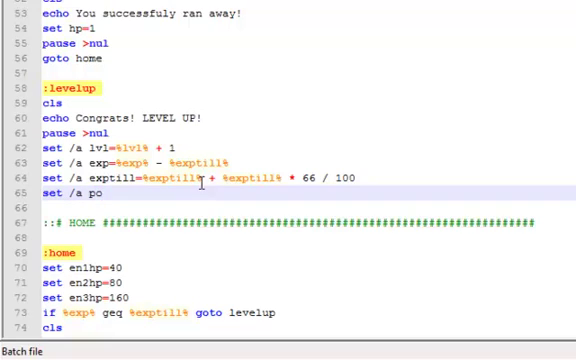
{"action": "type", "text": "wer"}
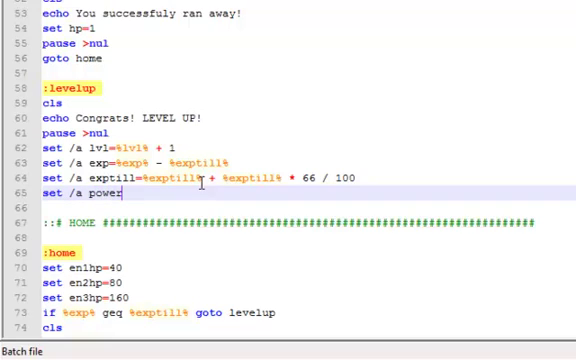
{"action": "type", "text": "="}
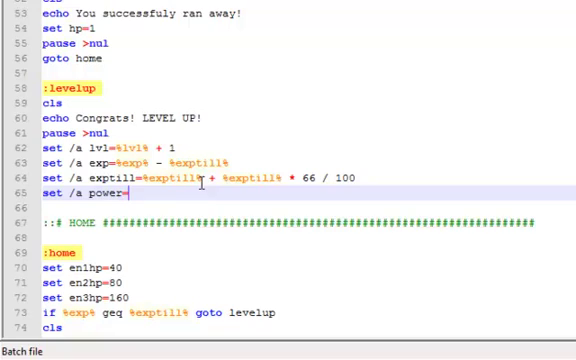
{"action": "type", "text": "%pow"}
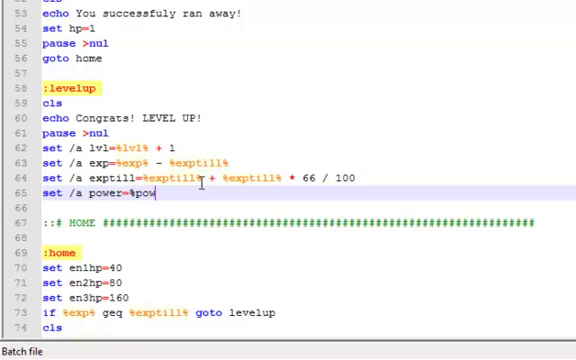
{"action": "type", "text": "er%"}
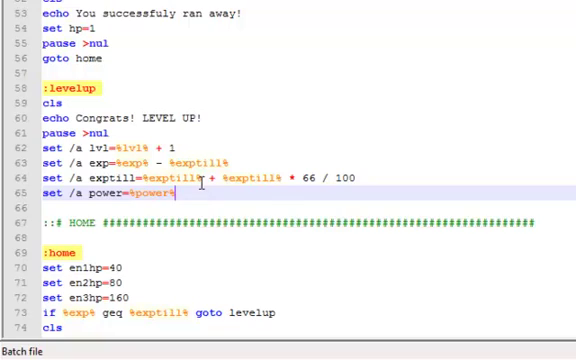
{"action": "type", "text": "+"}
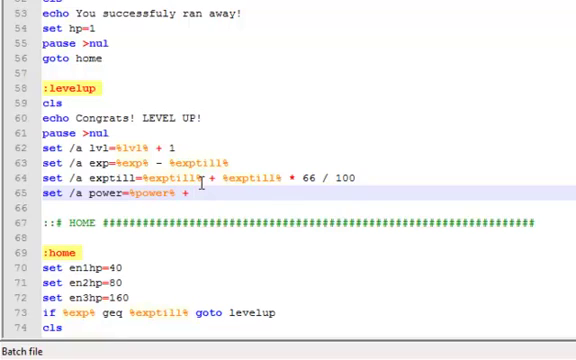
{"action": "type", "text": "%powergain%"}
{"action": "left_click", "coordinate": [308, 207]}
{"action": "type", "text": "set"}
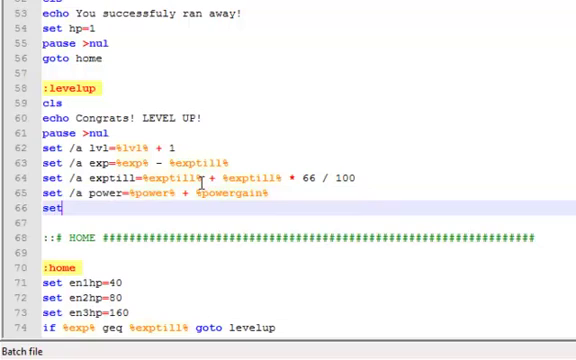
Step: Add 'set /a powergain=%powergain% + 1' and 'set hp=100' lines
{"action": "type", "text": "/a"}
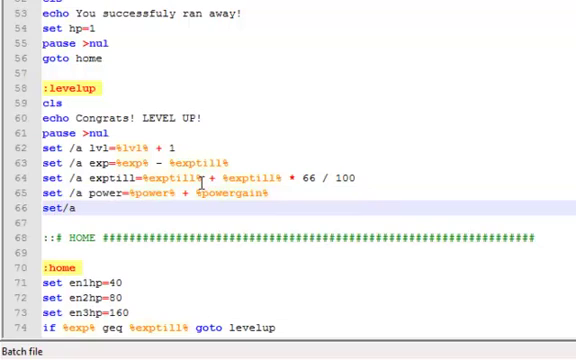
{"action": "type", "text": "powergain="}
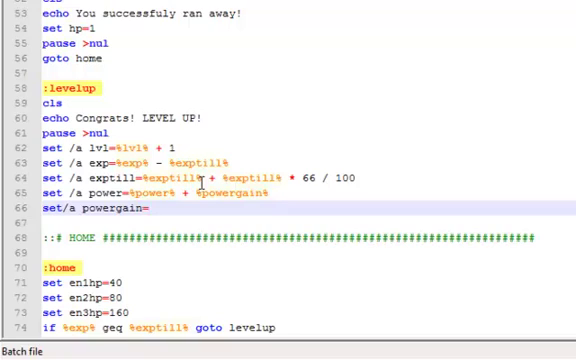
{"action": "type", "text": "%pow"}
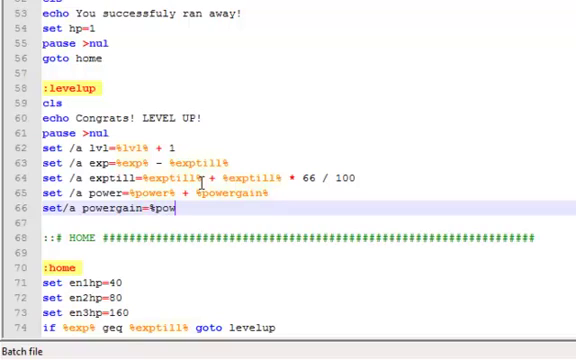
{"action": "type", "text": "ergain%"}
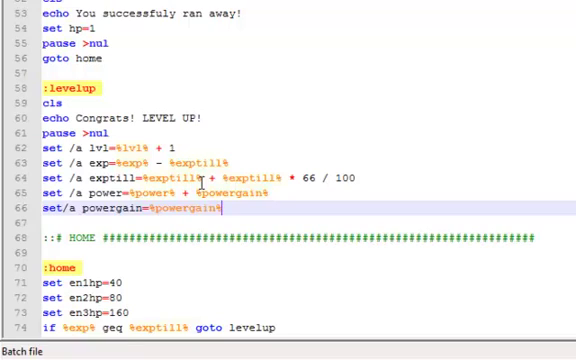
{"action": "type", "text": "+ 1"}
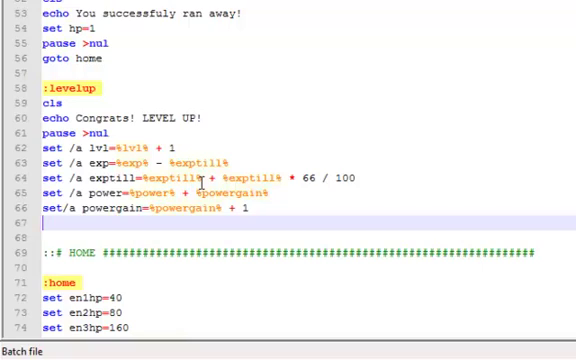
{"action": "type", "text": "set h"}
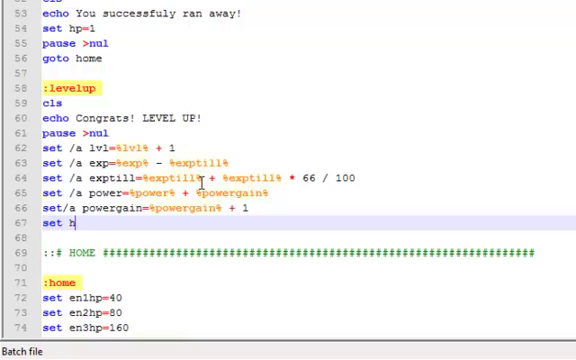
{"action": "type", "text": "p"}
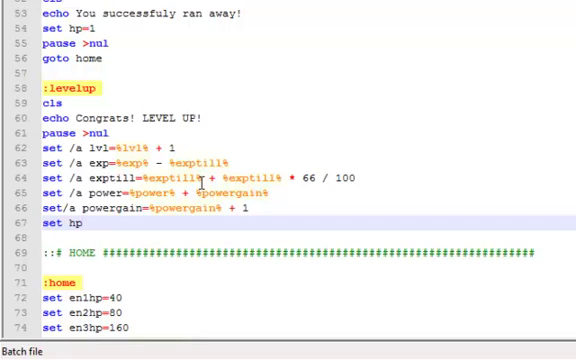
{"action": "left_click", "coordinate": [78, 221]}
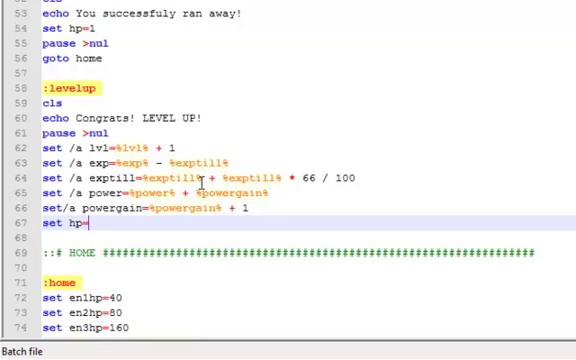
{"action": "type", "text": "100"}
{"action": "left_click", "coordinate": [308, 238]}
{"action": "type", "text": "goto save"}
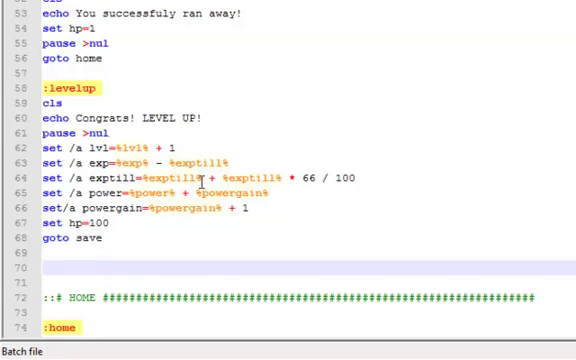
{"action": "scroll", "scroll_direction": "down", "scroll_amount": 3}
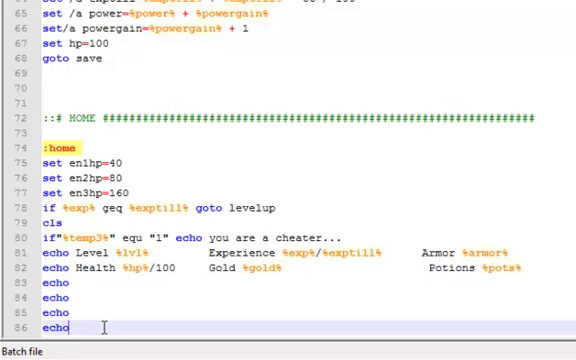
Step: Change the home echo lines to 'echo.', 'echo Where do you want to go?' and 'echo.'
{"action": "scroll", "scroll_direction": "down", "scroll_amount": 3}
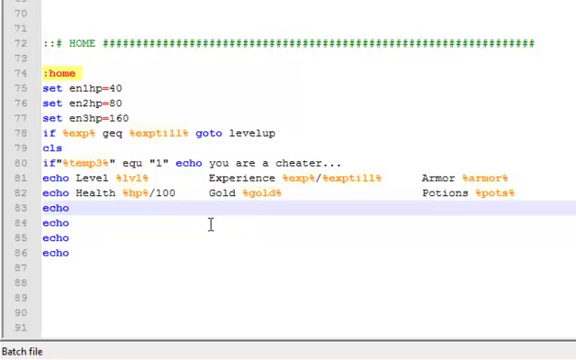
{"action": "type", "text": "."}
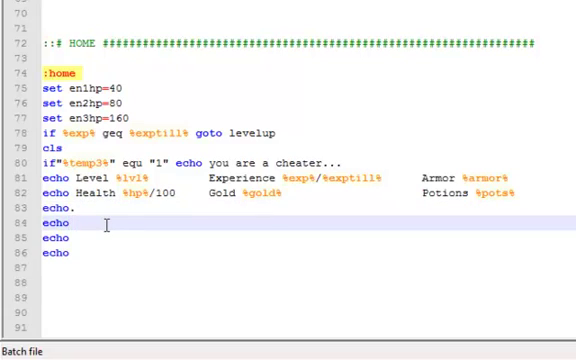
{"action": "type", "text": "Where"}
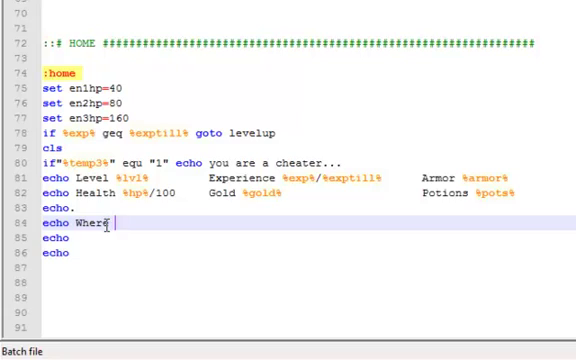
{"action": "type", "text": "d"}
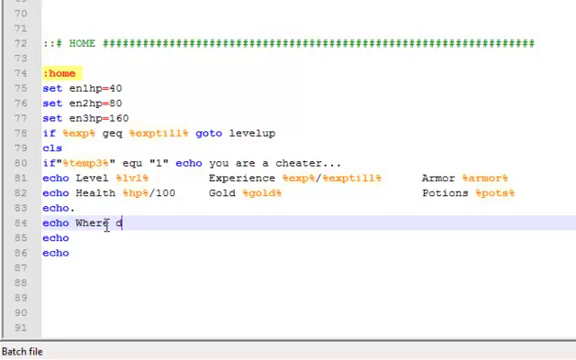
{"action": "type", "text": "do you w"}
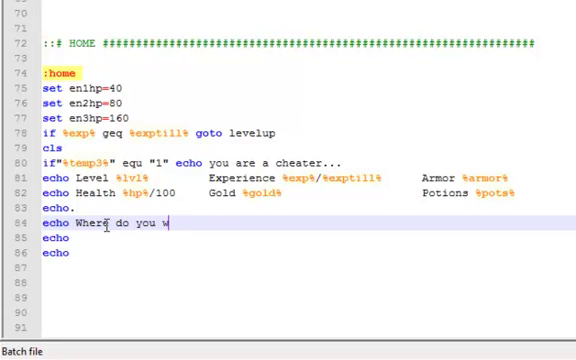
{"action": "type", "text": "ant"}
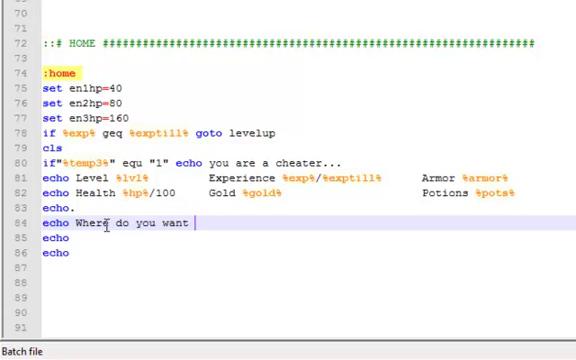
{"action": "type", "text": "to go"}
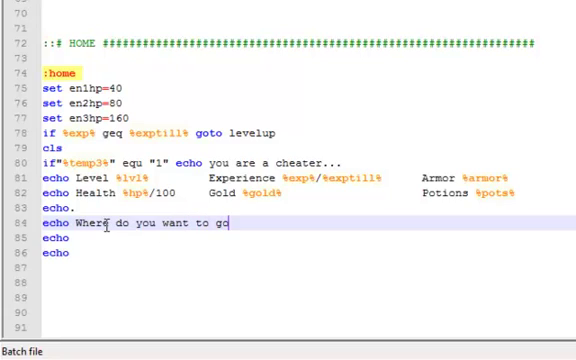
{"action": "type", "text": "?"}
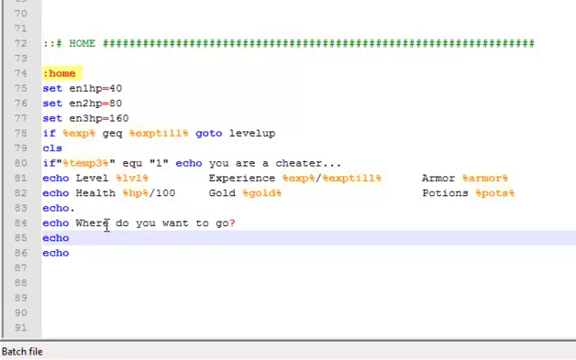
{"action": "type", "text": "."}
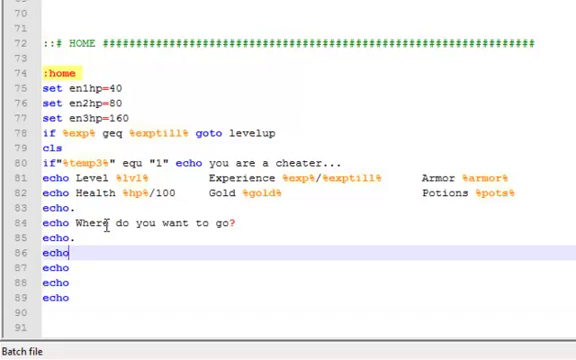
Step: Type the first three menu entries: 1.Outside the village, 2.Shop, 3.Healer
{"action": "type", "text": "1."}
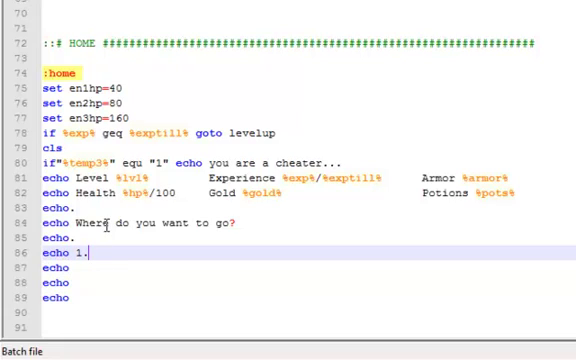
{"action": "type", "text": "Oside"}
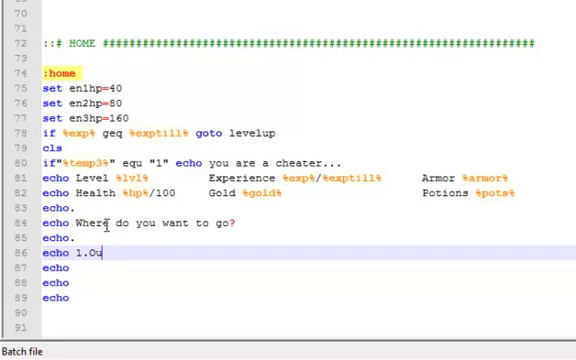
{"action": "type", "text": "tside"}
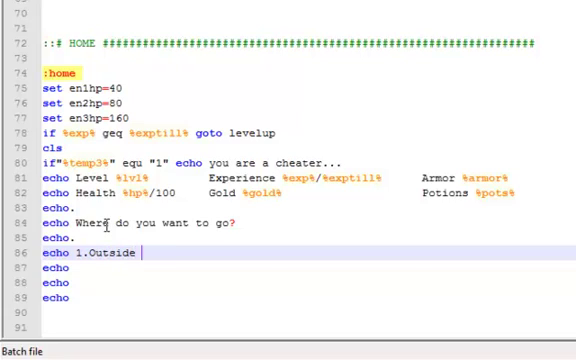
{"action": "type", "text": "the vill"}
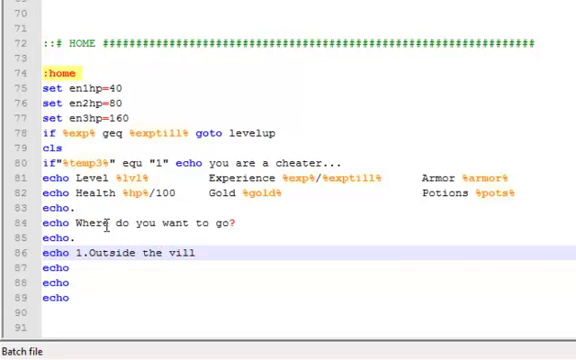
{"action": "type", "text": "age"}
{"action": "left_click", "coordinate": [308, 268]}
{"action": "type", "text": " 2"}
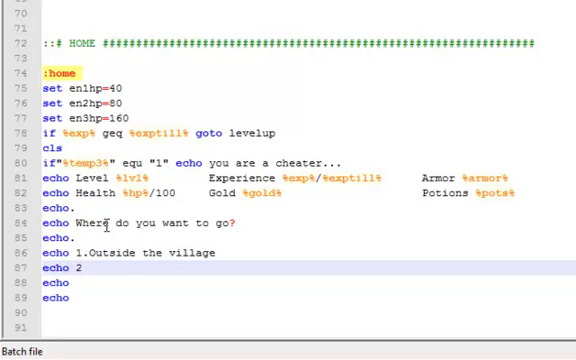
{"action": "type", "text": "."}
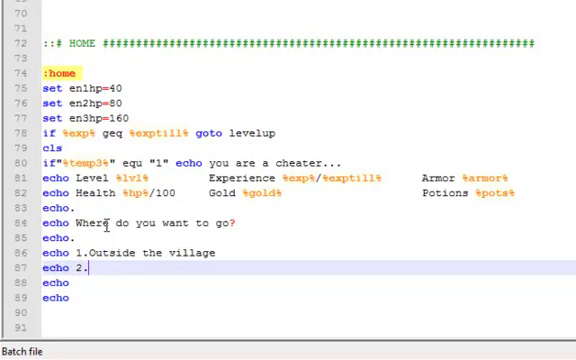
{"action": "type", "text": "Shop"}
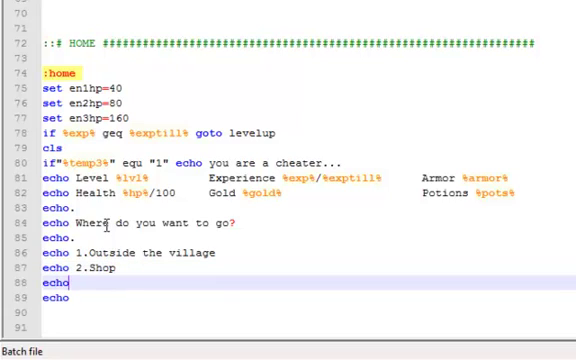
{"action": "type", "text": "3."}
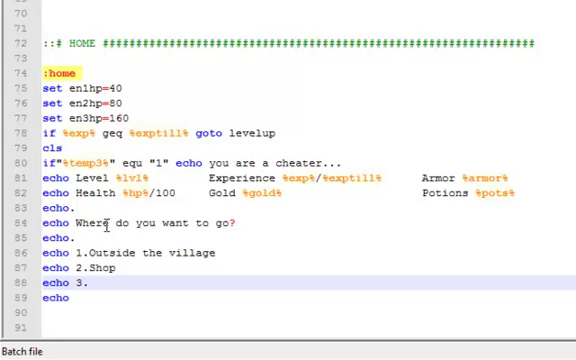
{"action": "type", "text": "Hea"}
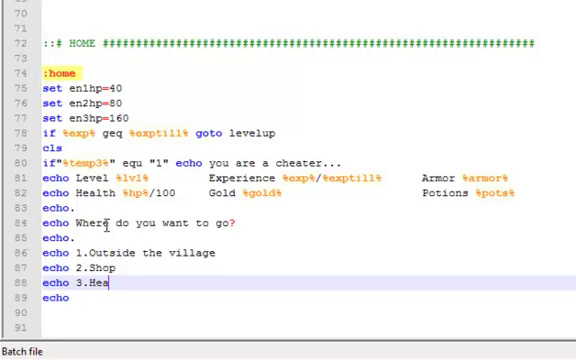
{"action": "type", "text": "l"}
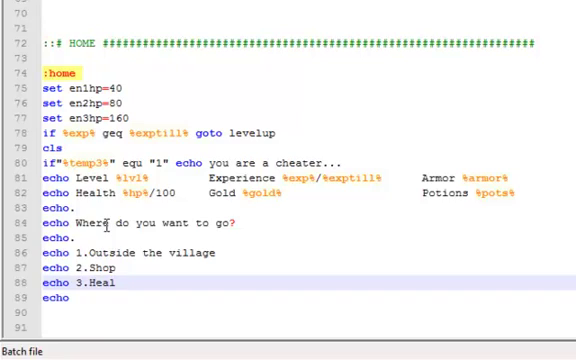
{"action": "type", "text": "er"}
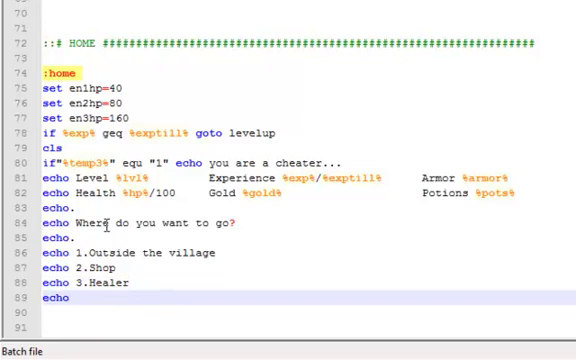
Step: Add the menu lines 'echo 4.Save Game' and 'echo 5.Exit'
{"action": "type", "text": "4"}
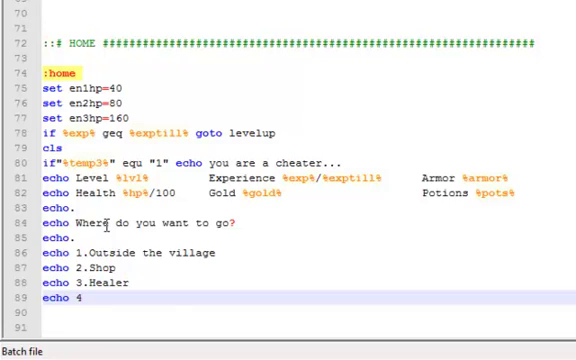
{"action": "type", "text": "."}
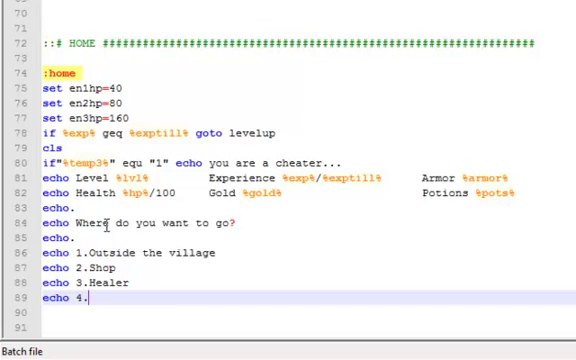
{"action": "type", "text": "Save"}
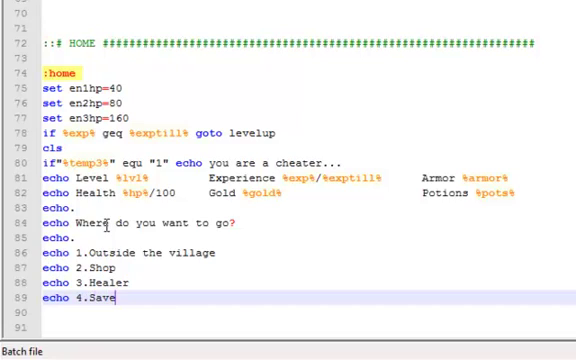
{"action": "type", "text": "Ga"}
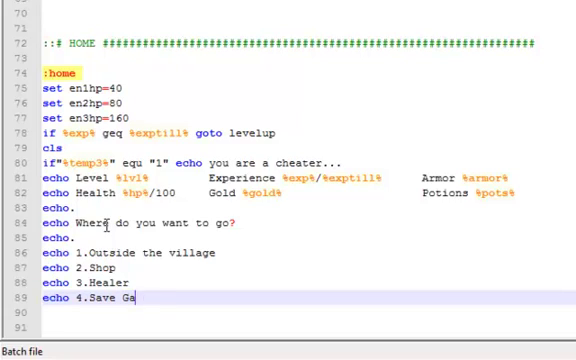
{"action": "type", "text": "me"}
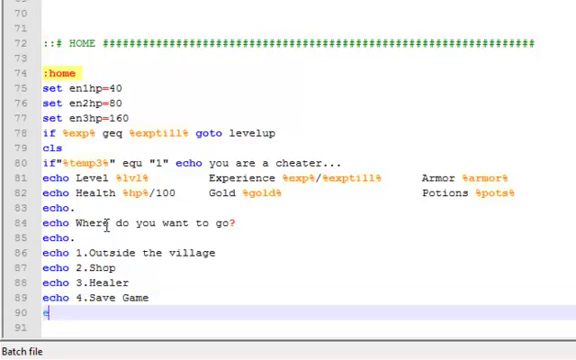
{"action": "type", "text": "echo 5"}
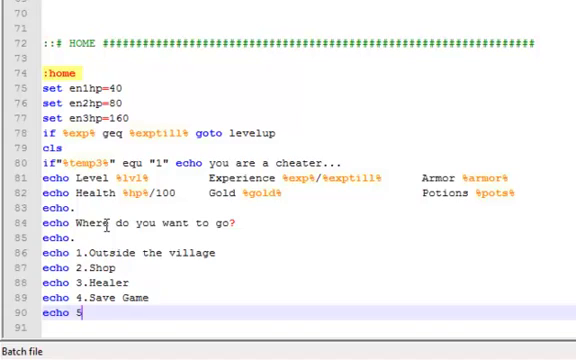
{"action": "type", "text": ".Ex"}
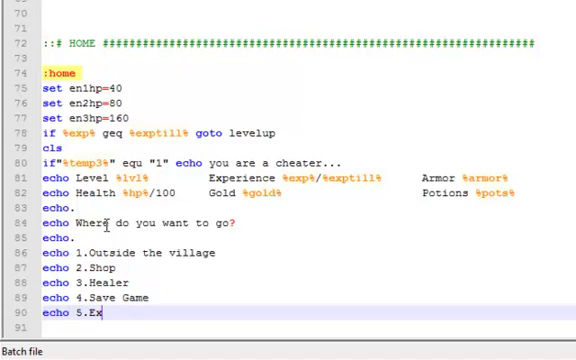
{"action": "type", "text": "it"}
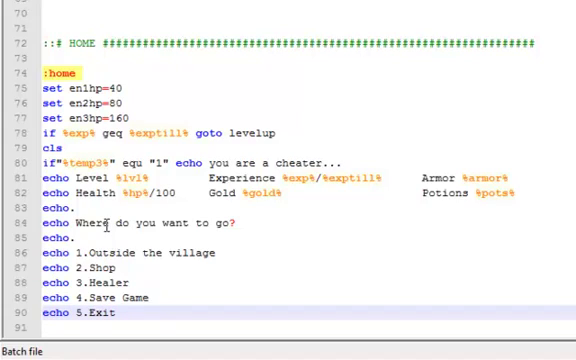
{"action": "scroll", "scroll_direction": "up", "scroll_amount": 3}
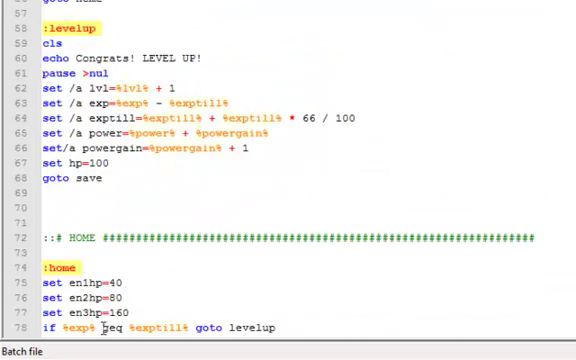
{"action": "scroll", "scroll_direction": "up", "scroll_amount": 3}
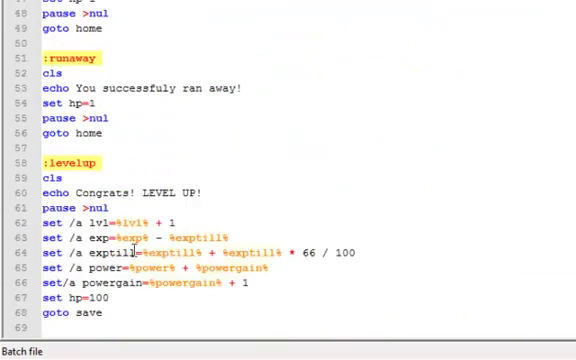
{"action": "scroll", "scroll_direction": "up", "scroll_amount": 3}
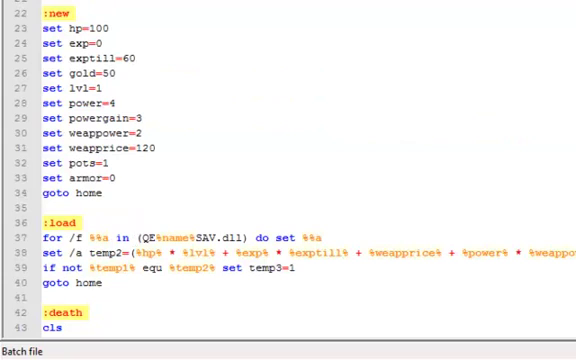
{"action": "scroll", "scroll_direction": "down", "scroll_amount": 3}
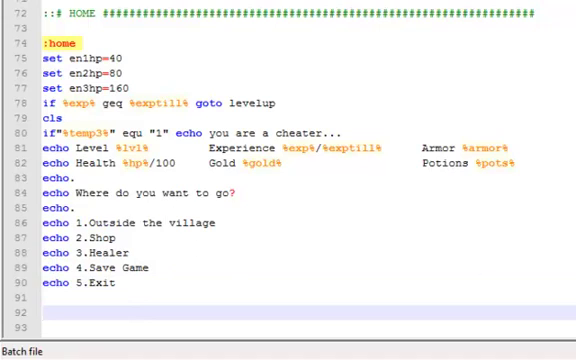
{"action": "scroll", "scroll_direction": "down", "scroll_amount": 3}
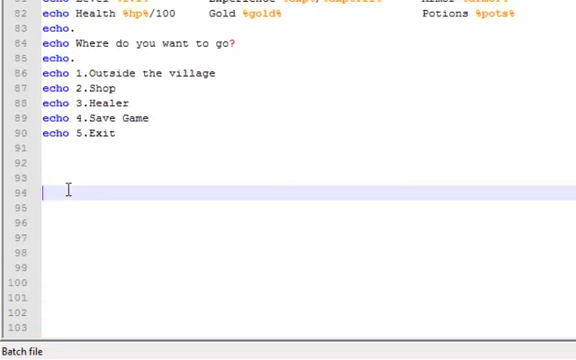
Step: Add a ':: # SAVE' comment banner and a ':save' label on line 96
{"action": "type", "text": "::"}
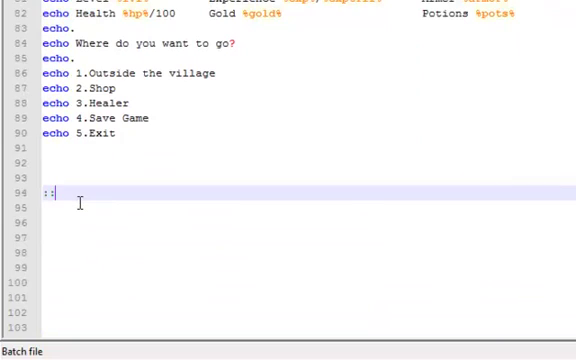
{"action": "type", "text": "#"}
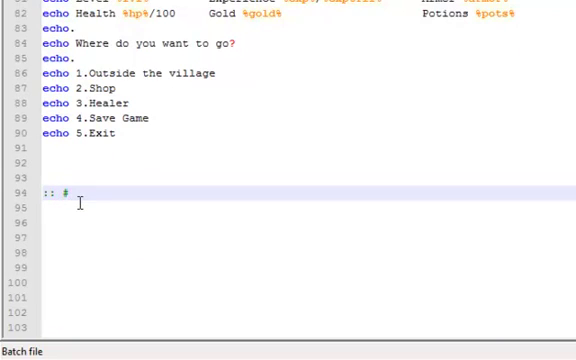
{"action": "type", "text": "S"}
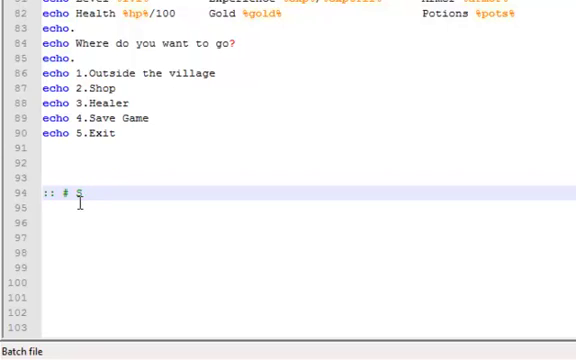
{"action": "type", "text": "AVE"}
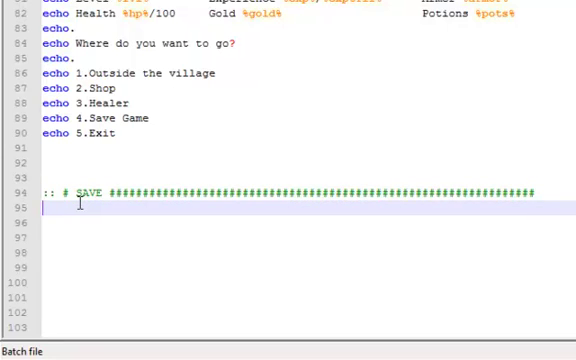
{"action": "type", "text": ":sa"}
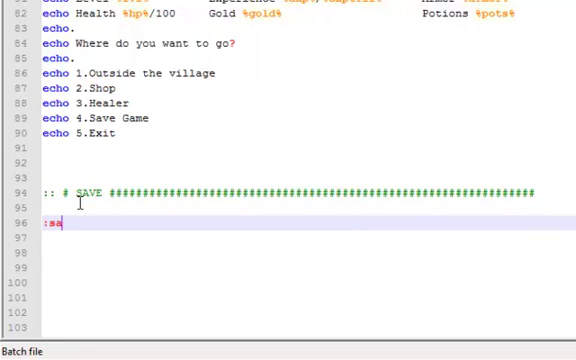
{"action": "type", "text": "ave"}
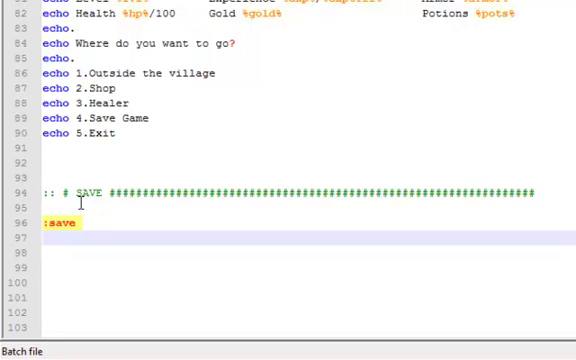
{"action": "scroll", "scroll_direction": "up", "scroll_amount": 3}
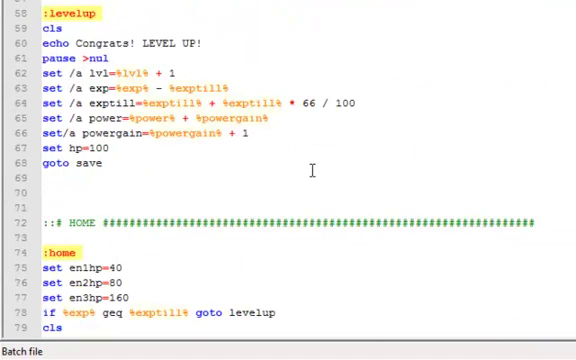
{"action": "scroll", "scroll_direction": "up", "scroll_amount": 3}
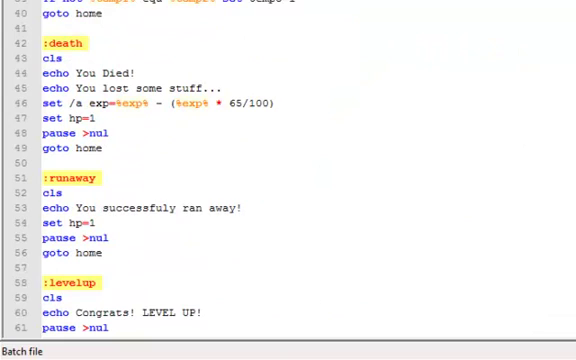
{"action": "scroll", "scroll_direction": "up", "scroll_amount": 3}
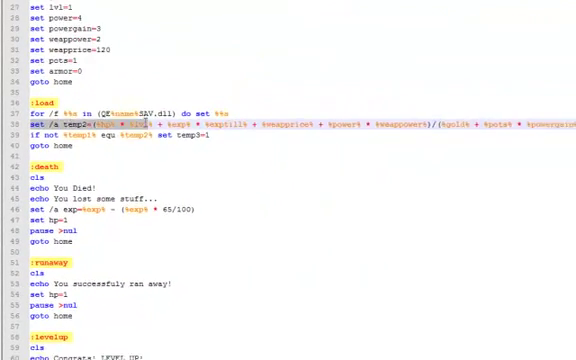
{"action": "scroll", "scroll_direction": "down", "scroll_amount": 3}
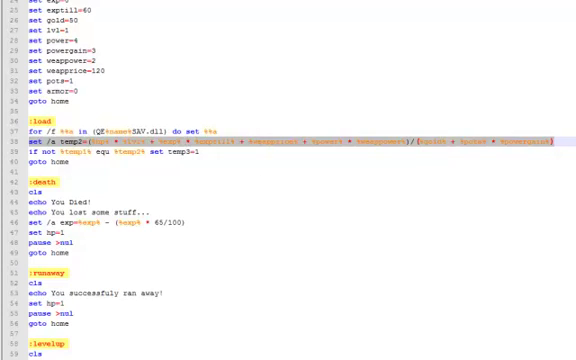
{"action": "scroll", "scroll_direction": "down", "scroll_amount": 3}
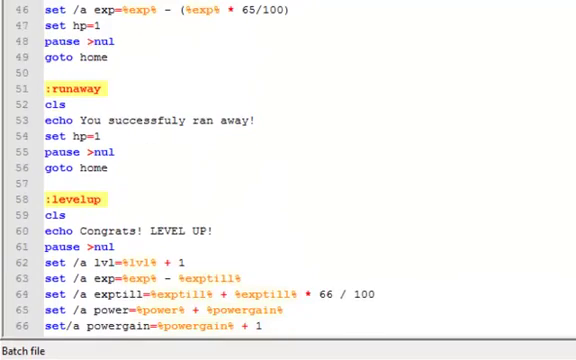
{"action": "scroll", "scroll_direction": "down", "scroll_amount": 3}
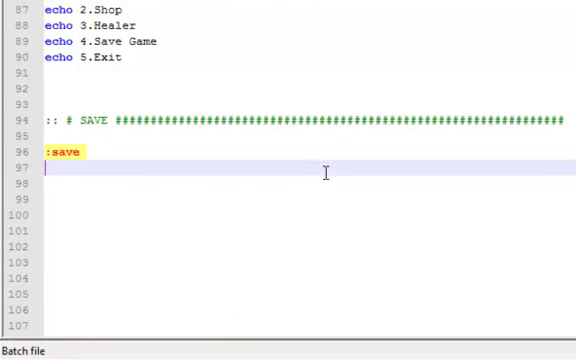
{"action": "mouse_move", "coordinate": [458, 164]}
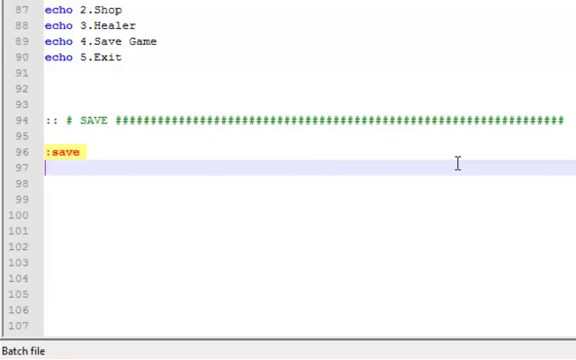
Step: Under :save, type the cheater check 'if "%temp3%" equ "1" ('
{"action": "type", "text": "if"}
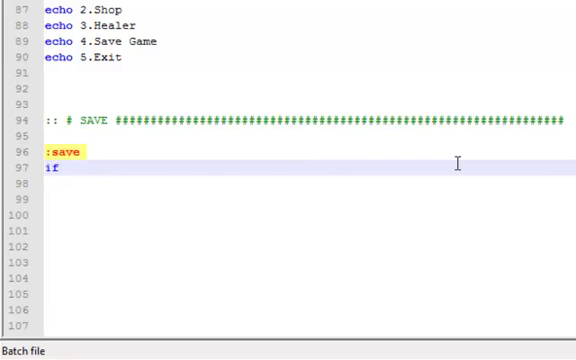
{"action": "type", "text": "\""}
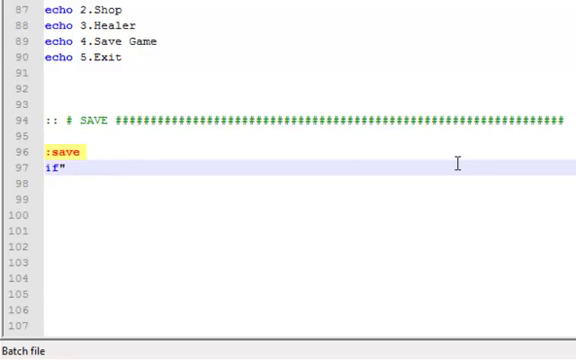
{"action": "type", "text": "\""}
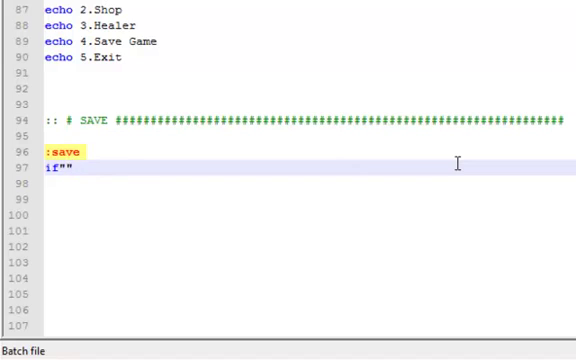
{"action": "type", "text": "equ"}
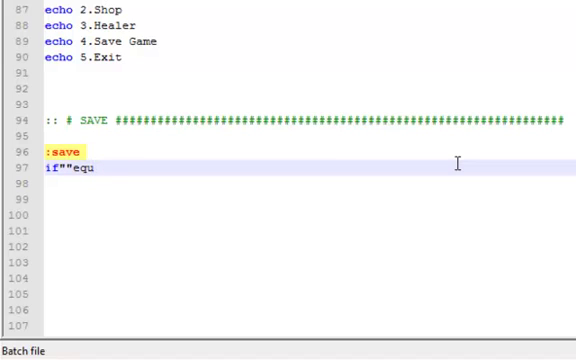
{"action": "type", "text": "\"\"("}
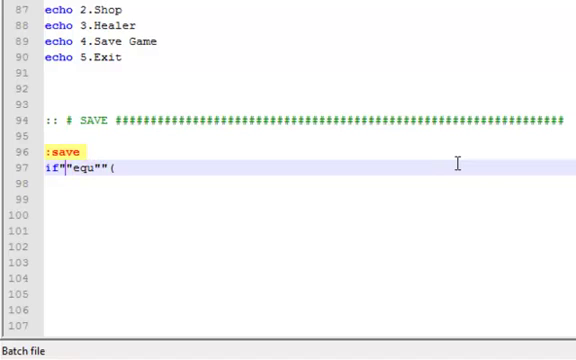
{"action": "type", "text": "%"}
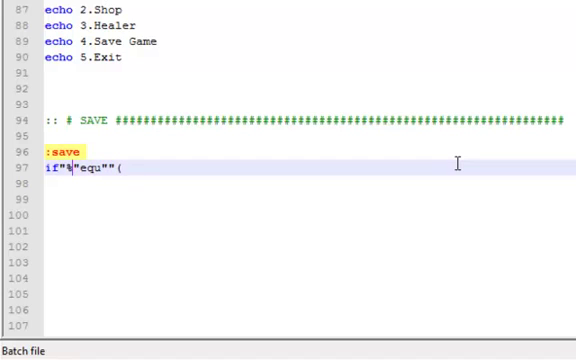
{"action": "type", "text": "temp"}
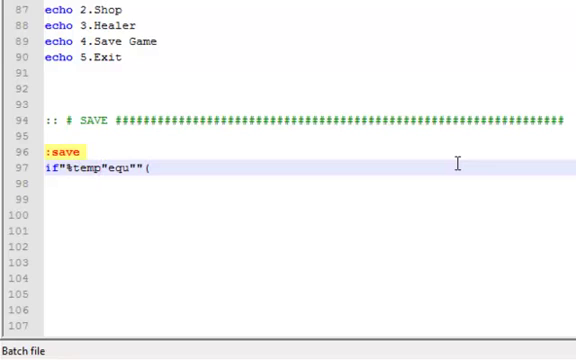
{"action": "type", "text": "3%"}
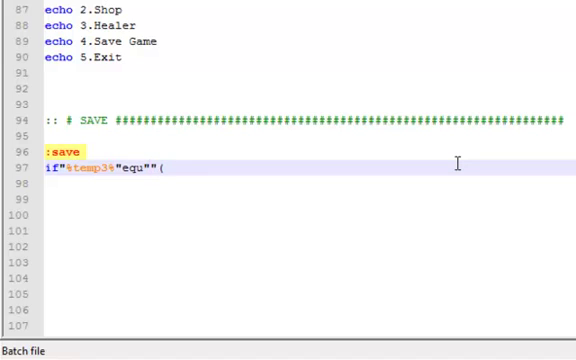
{"action": "type", "text": "1"}
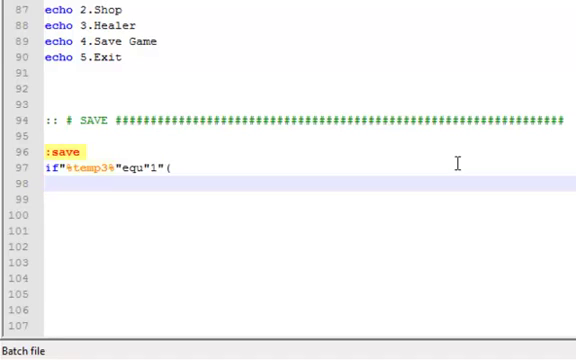
Step: Make the cheater block run cls and echo "You're a cheater, YOU NO SAVE!"
{"action": "type", "text": "cls"}
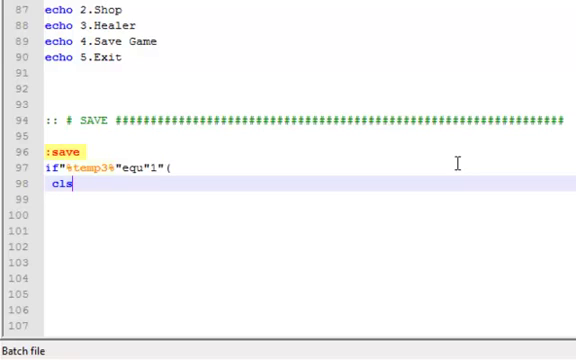
{"action": "key", "text": "Return"}
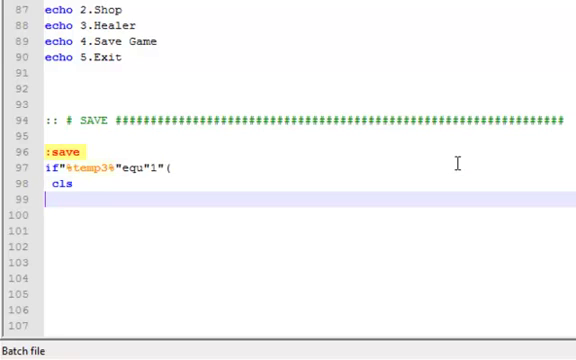
{"action": "type", "text": "echo"}
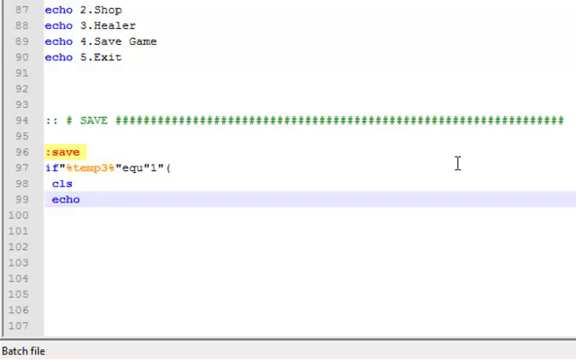
{"action": "type", "text": "Your"}
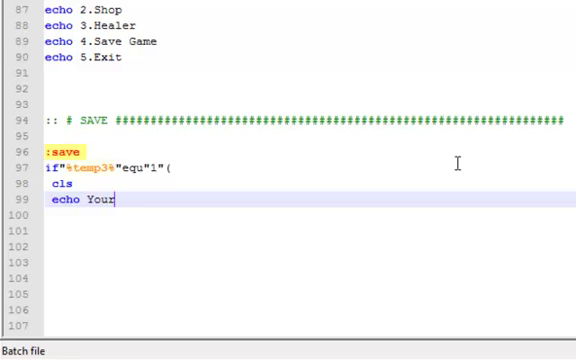
{"action": "type", "text": "'"}
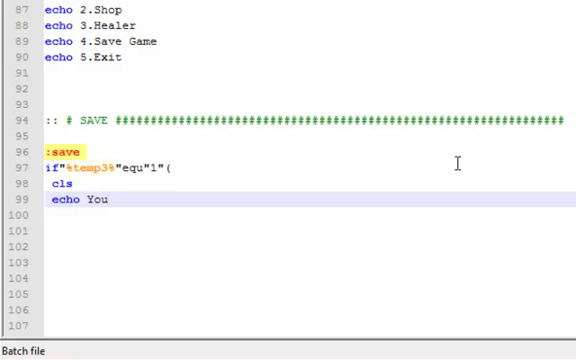
{"action": "type", "text": "'re"}
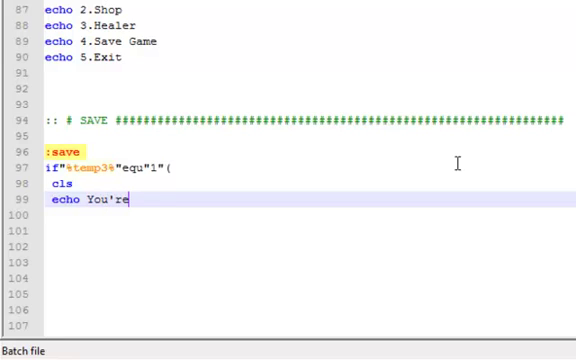
{"action": "type", "text": "c"}
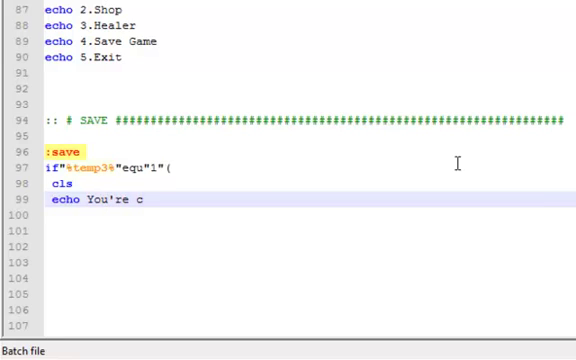
{"action": "type", "text": "a"}
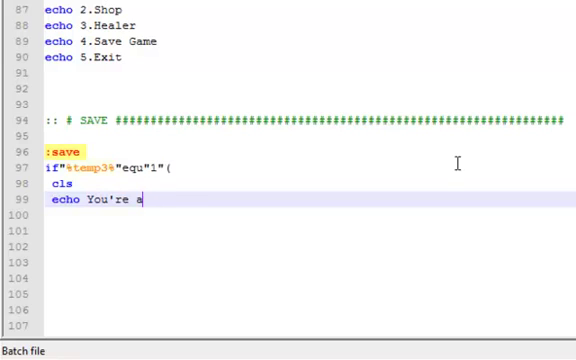
{"action": "type", "text": "cheater"}
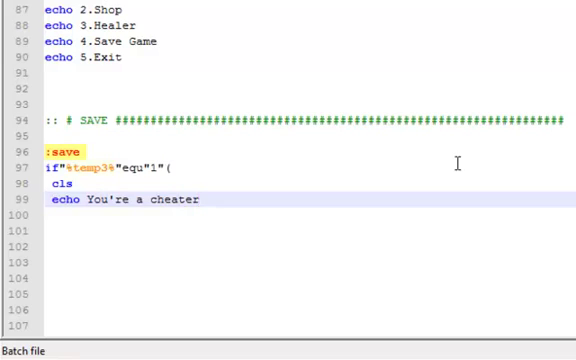
{"action": "type", "text": "."}
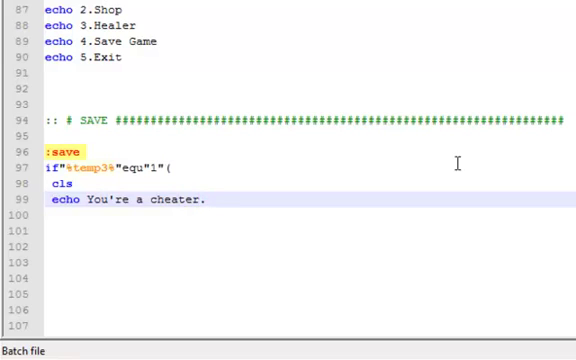
{"action": "type", "text": ", YOU"}
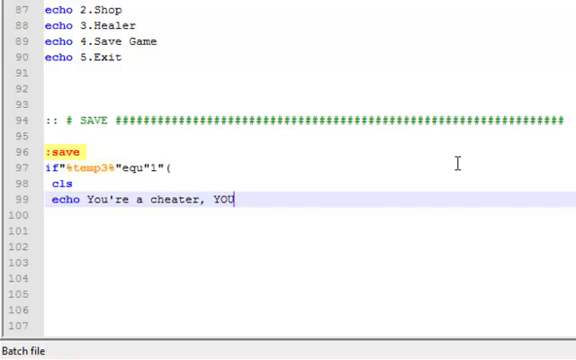
{"action": "type", "text": "NO SAV"}
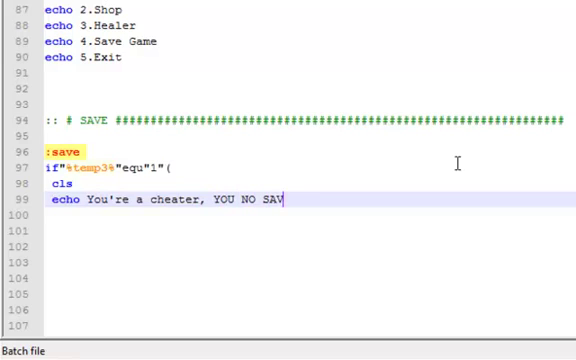
{"action": "type", "text": "E!"}
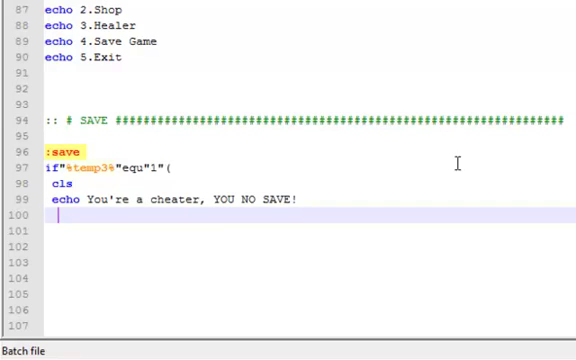
Step: Add 'pause >nul' and 'goto stats', then close the block with ')'
{"action": "type", "text": "pause"}
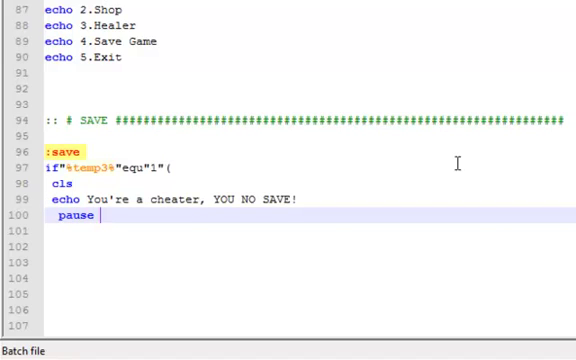
{"action": "type", "text": ">nul"}
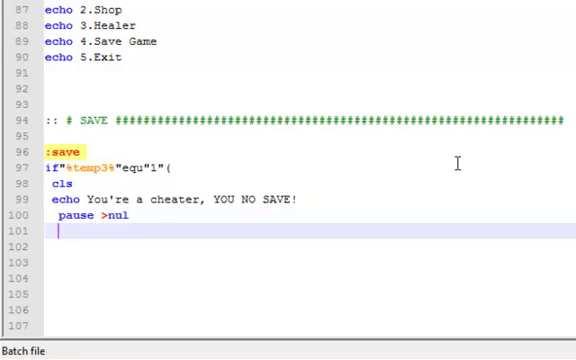
{"action": "type", "text": "goto"}
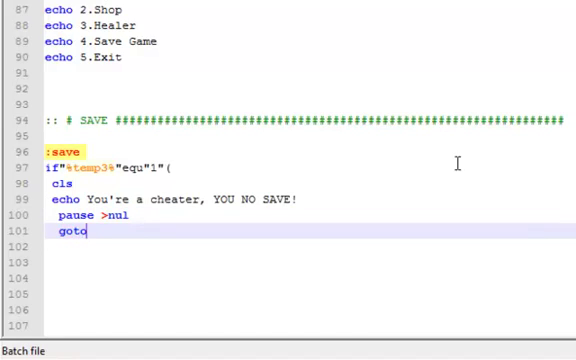
{"action": "type", "text": "stat"}
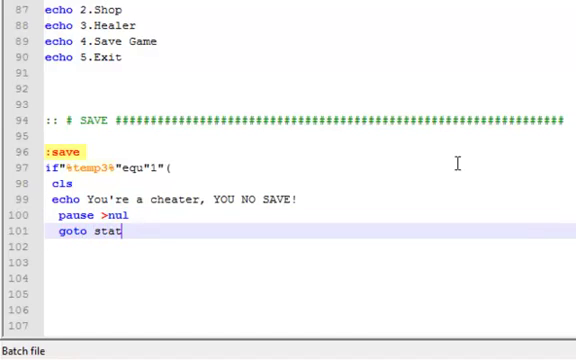
{"action": "type", "text": "s"}
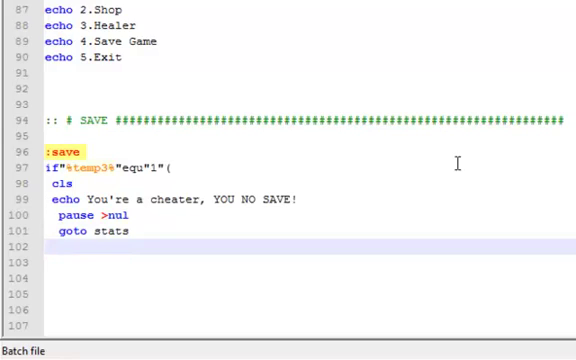
{"action": "type", "text": ")"}
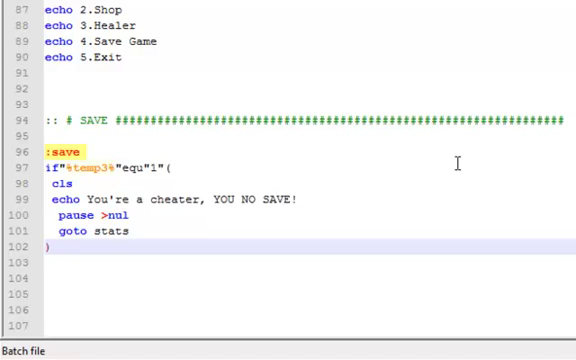
{"action": "scroll", "scroll_direction": "down", "scroll_amount": 3}
{"action": "type", "text": "echo"}
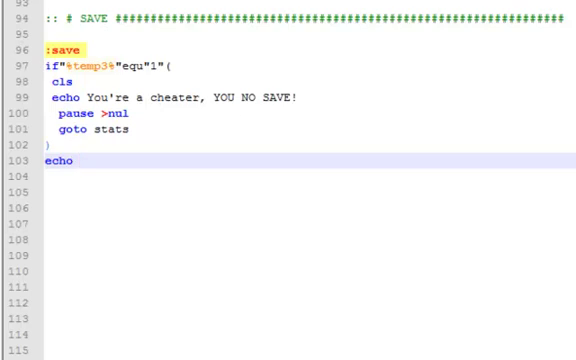
Step: Echo 'Saving...', add the set /a temp1 calculation, and begin '(echo hp='
{"action": "type", "text": "Saving"}
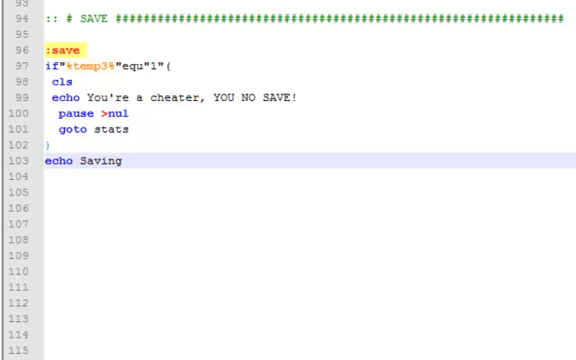
{"action": "type", "text": "..."}
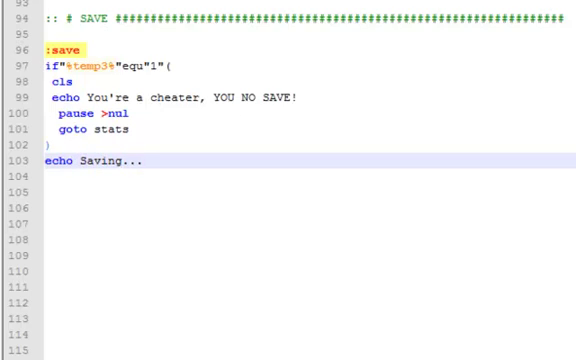
{"action": "left_click", "coordinate": [40, 177]}
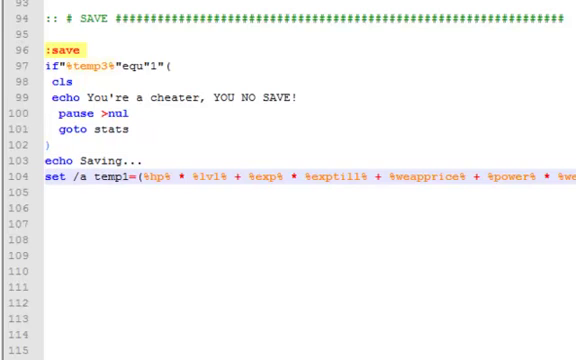
{"action": "left_click", "coordinate": [48, 191]}
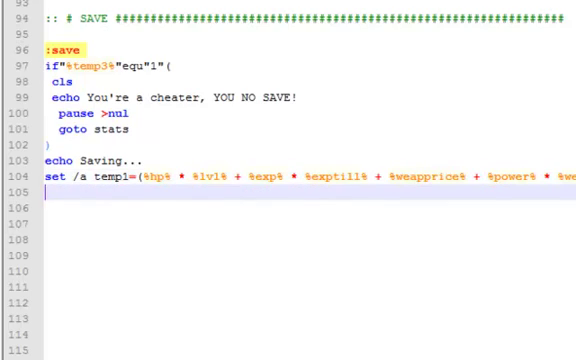
{"action": "type", "text": "("}
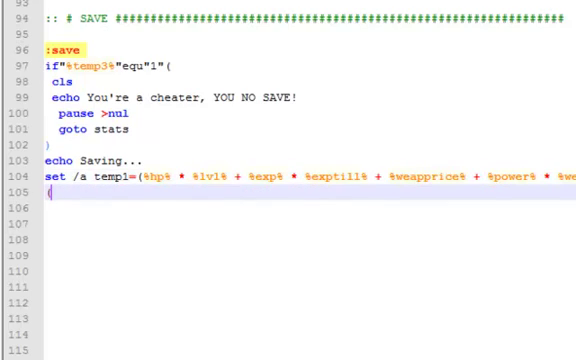
{"action": "type", "text": "echo"}
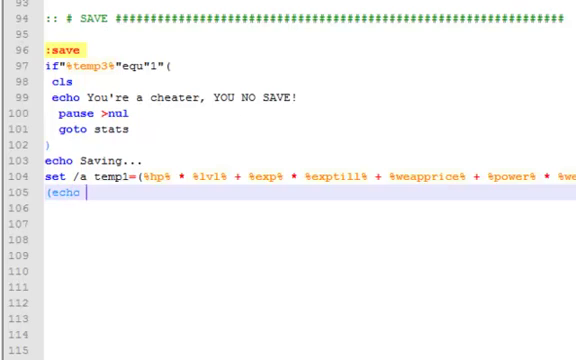
{"action": "type", "text": "hp=%hp%)> QE%name%SAV.dll"}
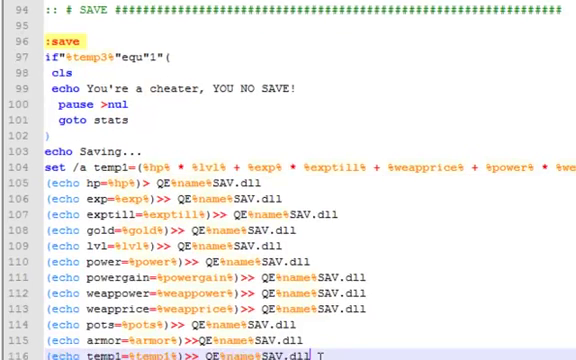
{"action": "scroll", "scroll_direction": "down", "scroll_amount": 3}
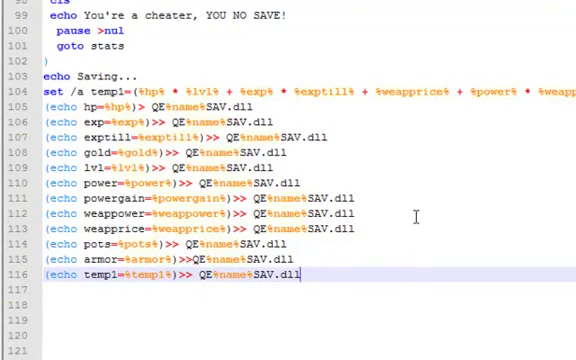
{"action": "scroll", "scroll_direction": "up", "scroll_amount": 3}
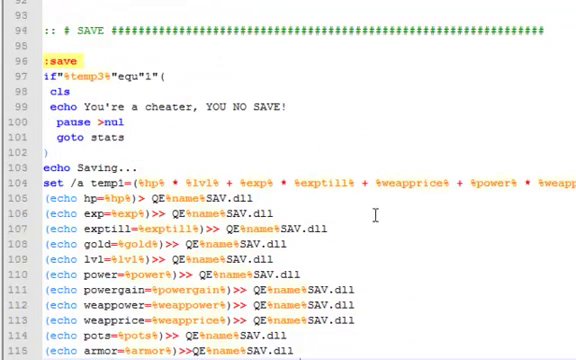
{"action": "scroll", "scroll_direction": "down", "scroll_amount": 3}
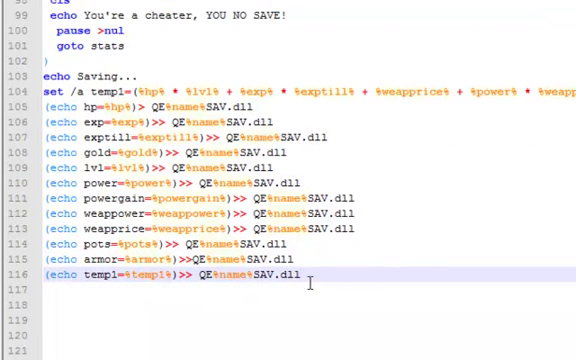